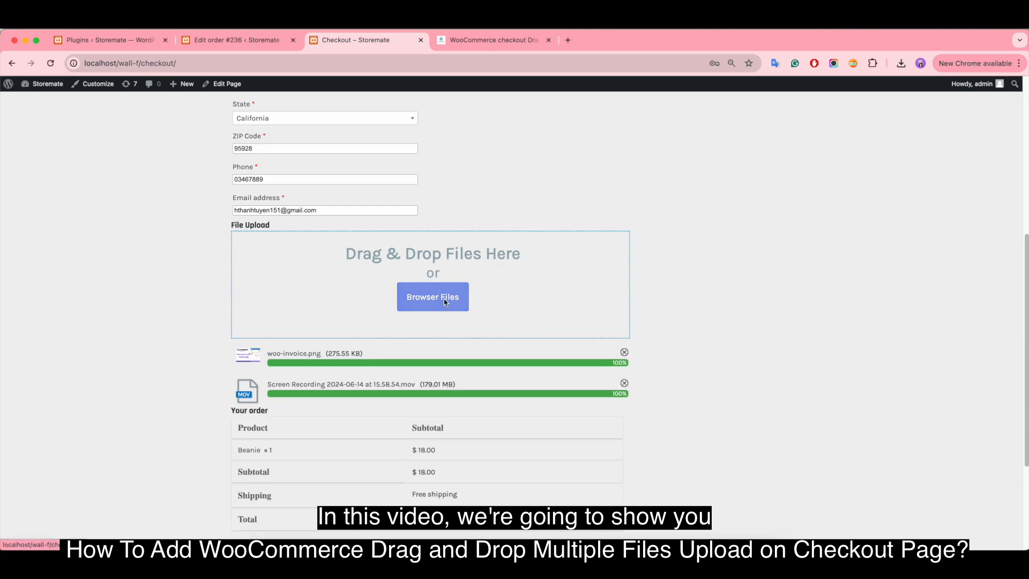
# - Bring up the macOS file chooser from the checkout's Browser Files button
pyautogui.click(432, 297)
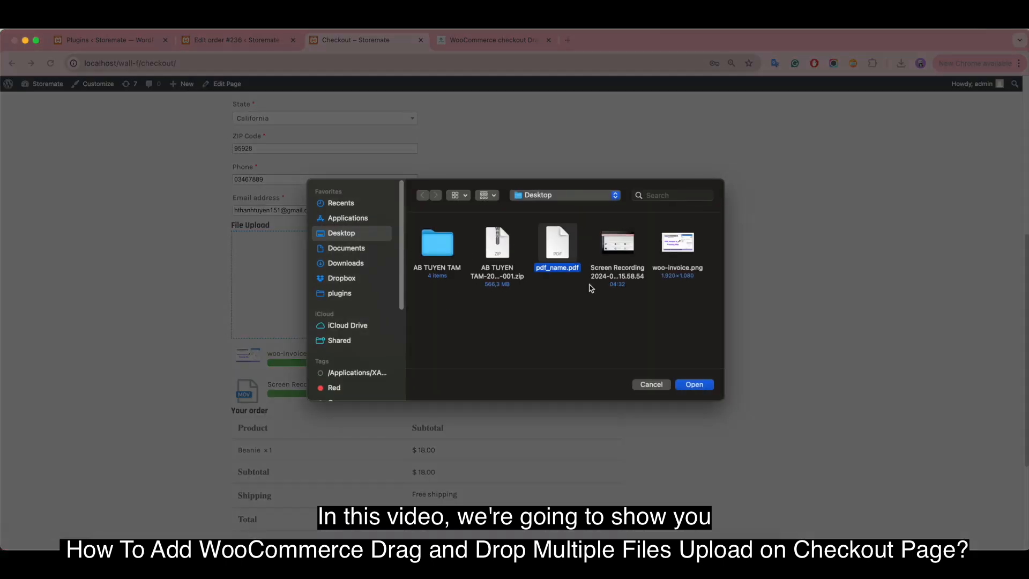
pyautogui.click(693, 383)
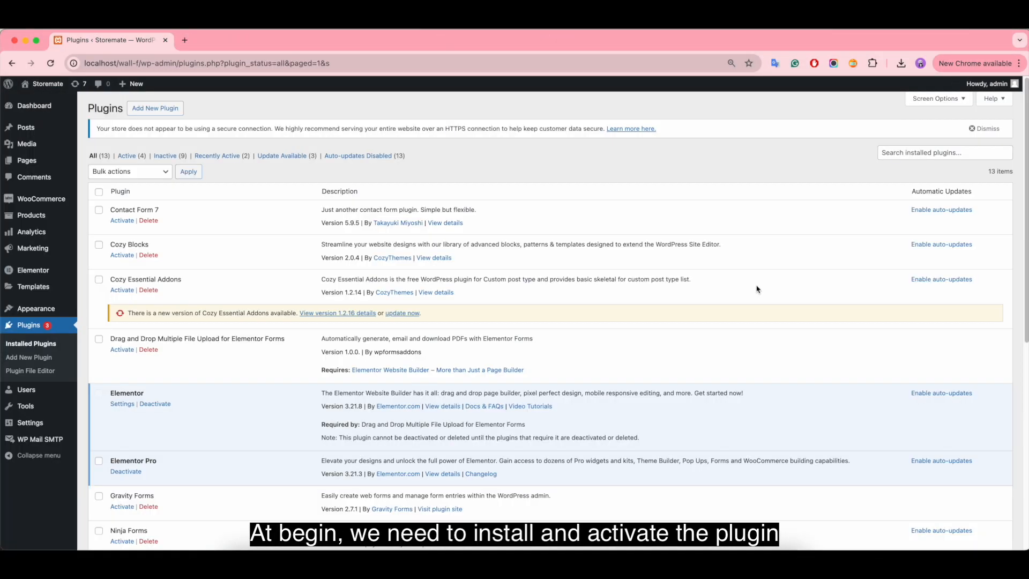
pyautogui.moveTo(162, 121)
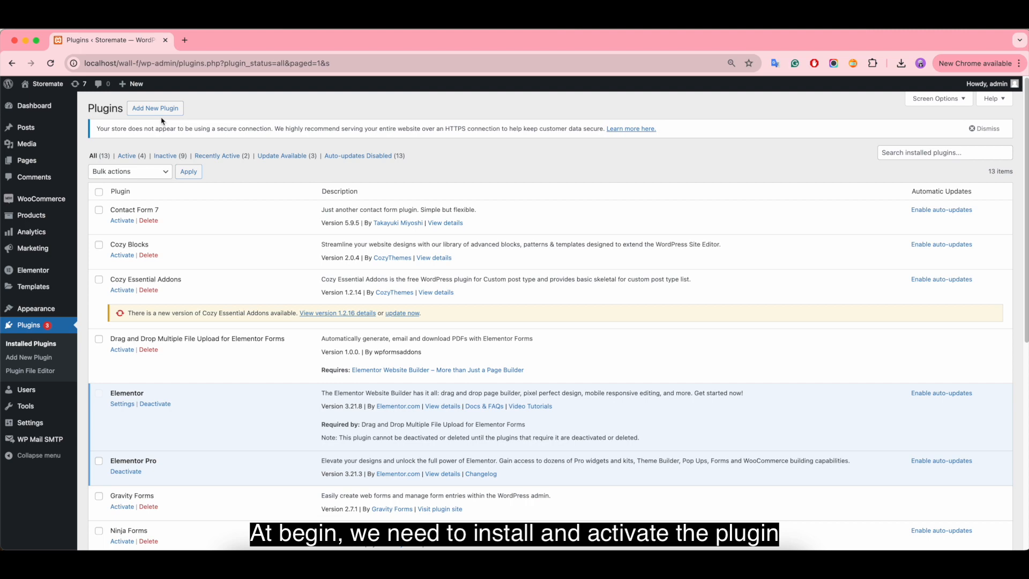
# - Choose the checkout-file-upload zip on the Add Plugins upload form
pyautogui.click(154, 108)
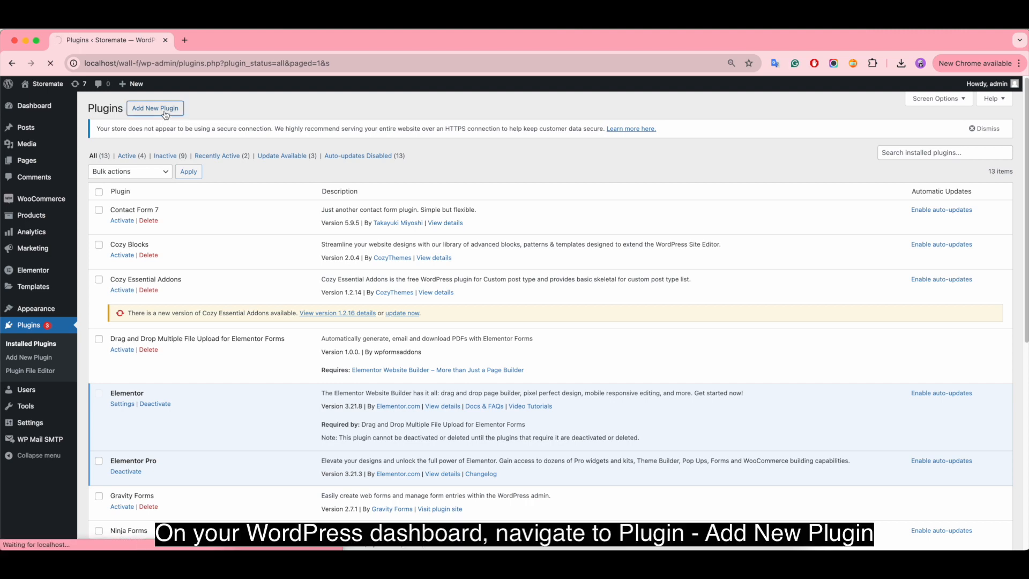
pyautogui.click(155, 108)
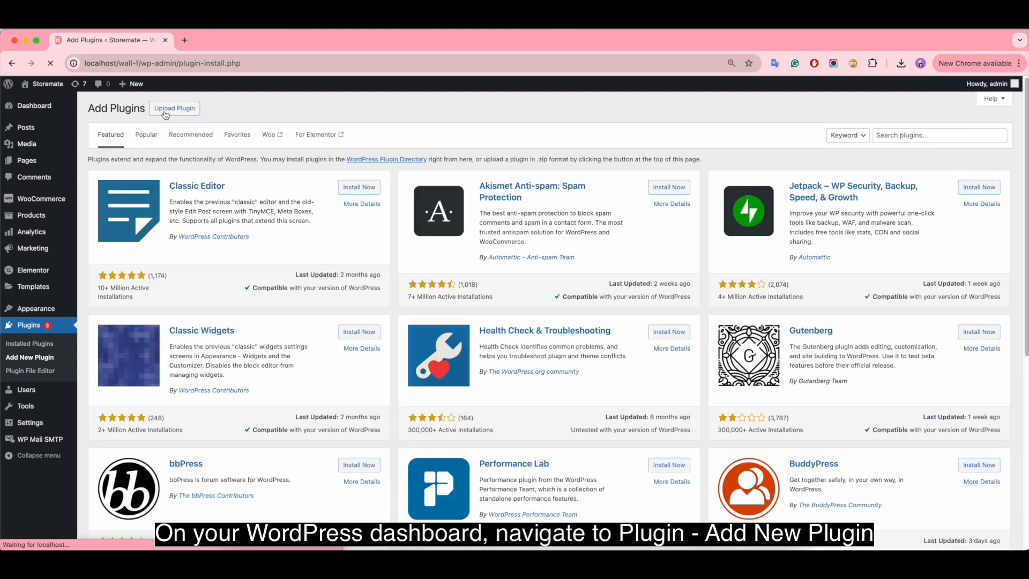
pyautogui.click(173, 107)
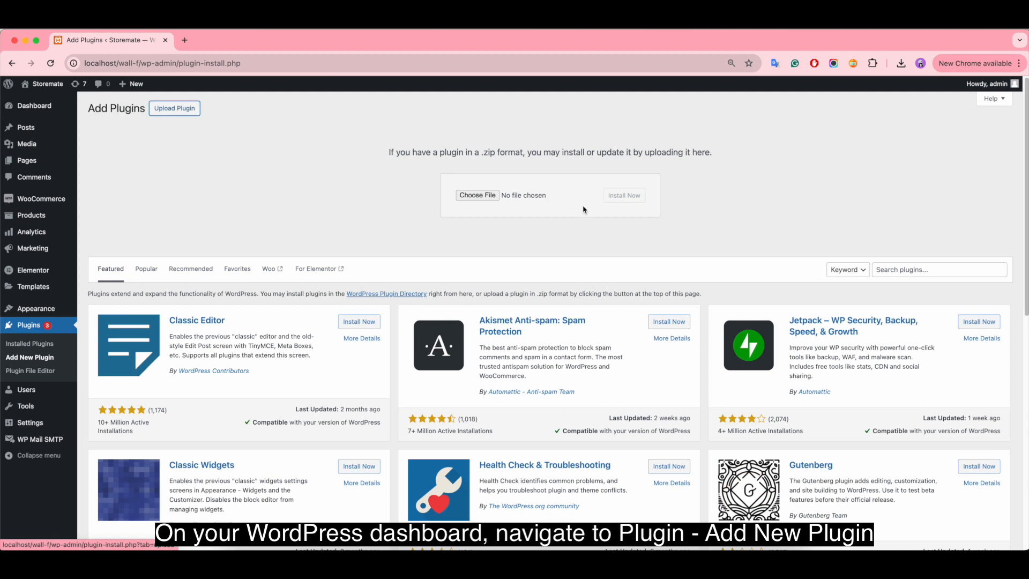
pyautogui.click(477, 196)
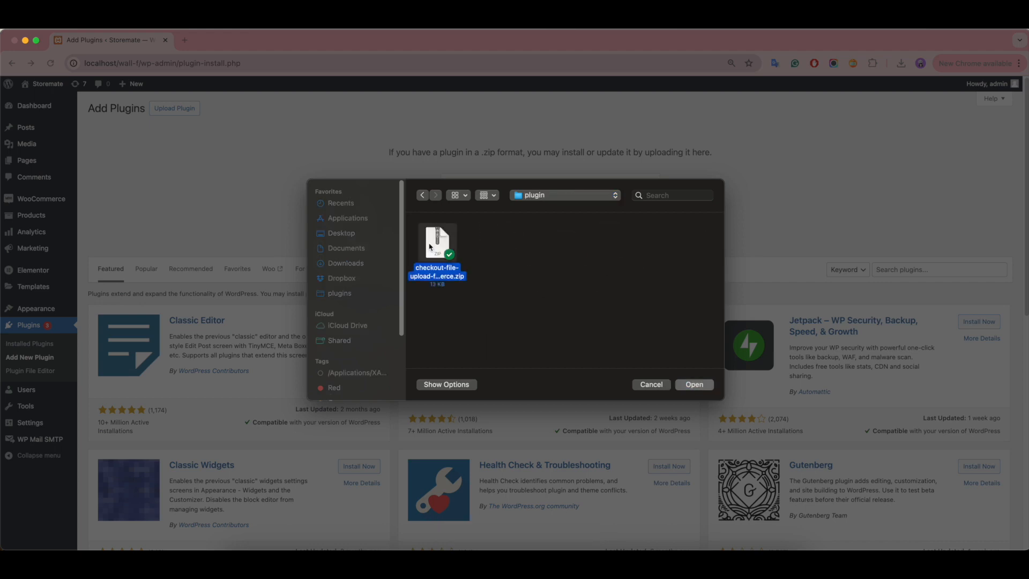
pyautogui.click(694, 384)
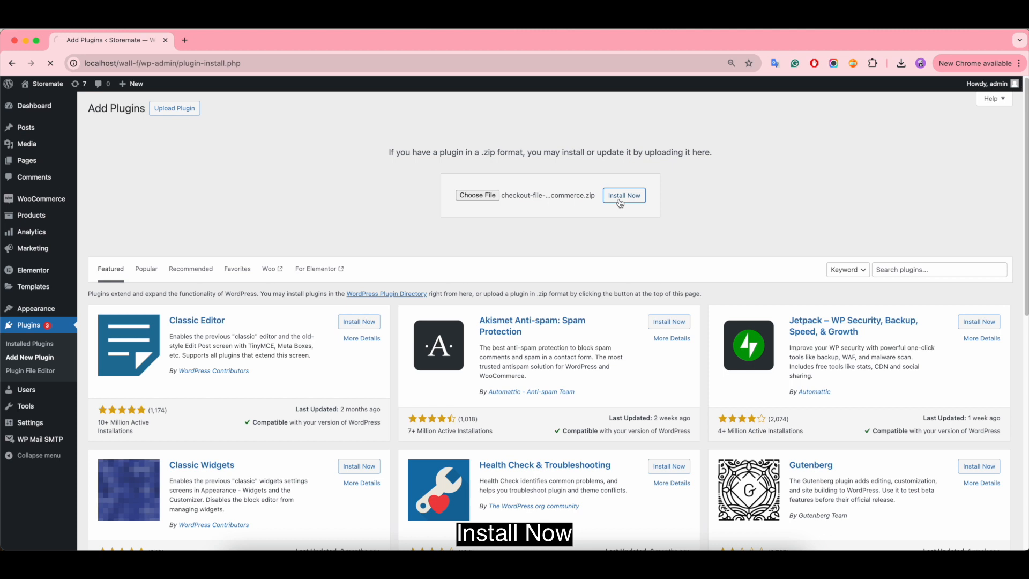
# - Install the uploaded zip and activate Checkout File Upload for WooCommerce
pyautogui.click(623, 195)
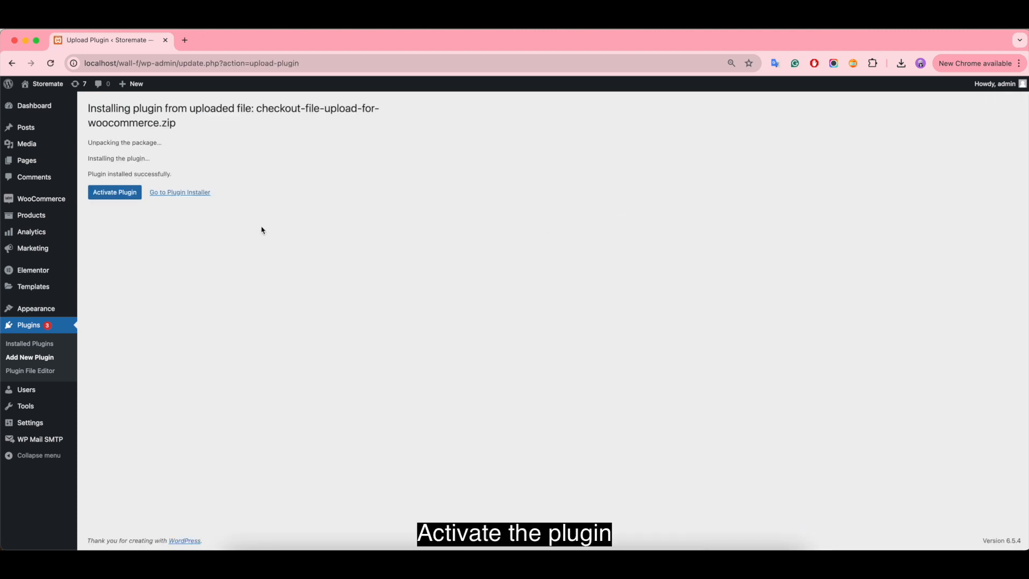
pyautogui.click(115, 192)
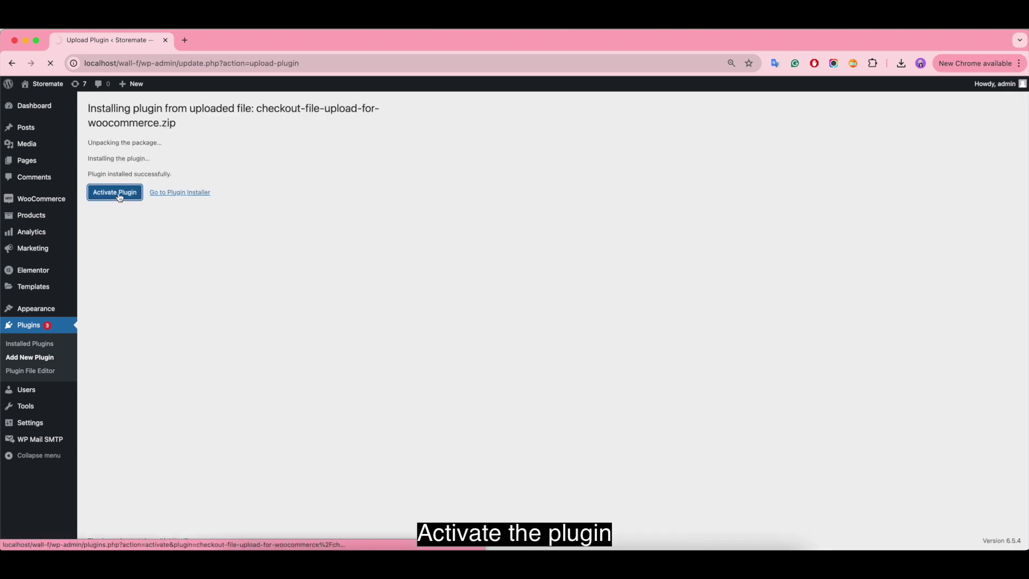
pyautogui.click(114, 191)
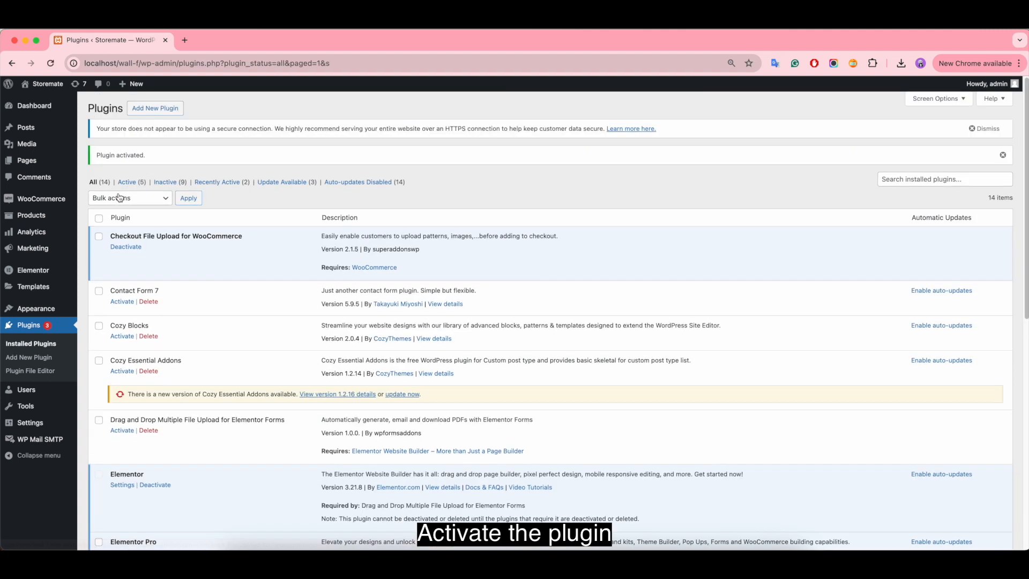
pyautogui.moveTo(249, 238)
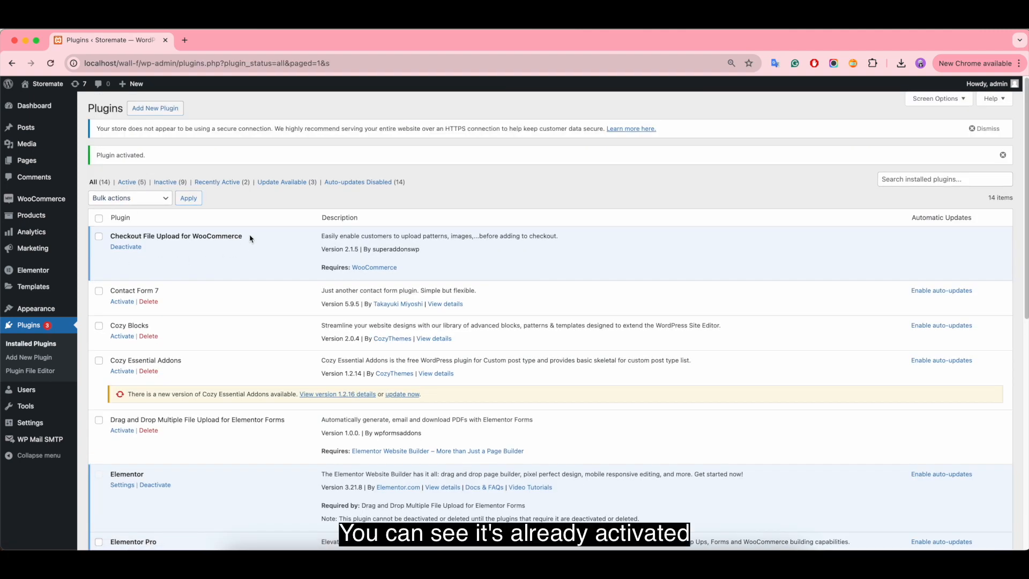
pyautogui.moveTo(251, 247)
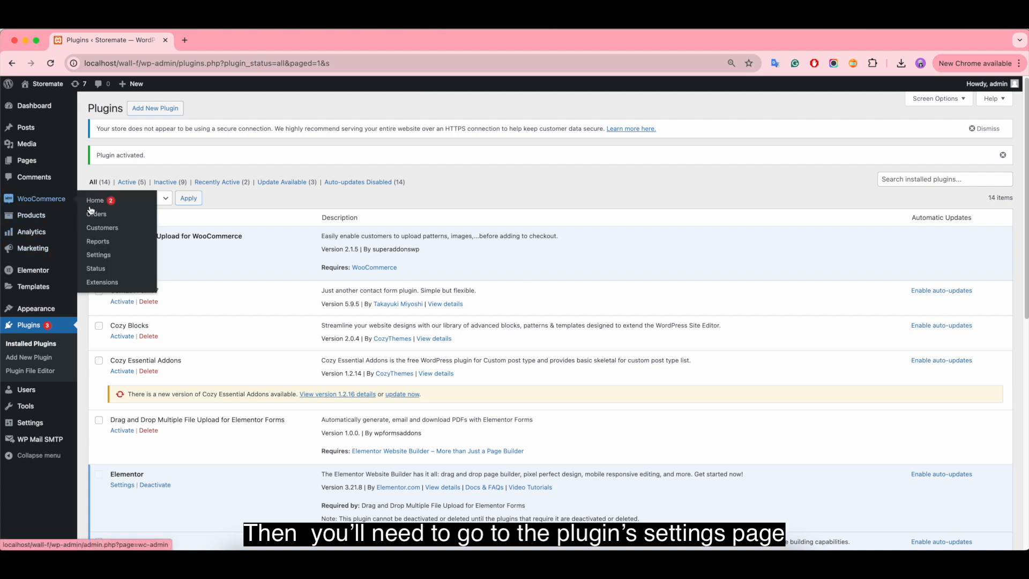
# - Open WooCommerce Settings in a new tab and go to its Checkout uploads section
pyautogui.rightClick(97, 255)
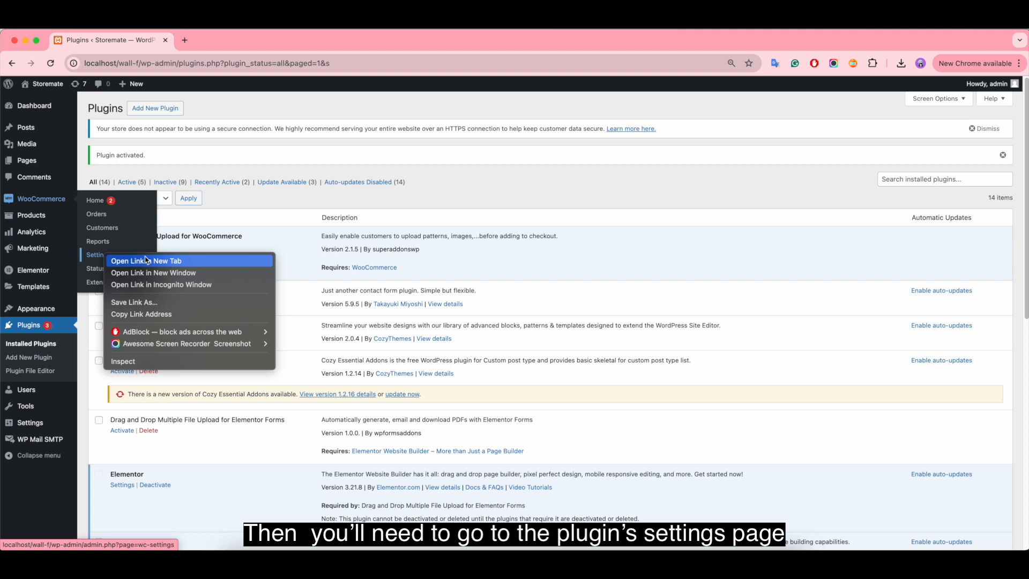
pyautogui.click(147, 260)
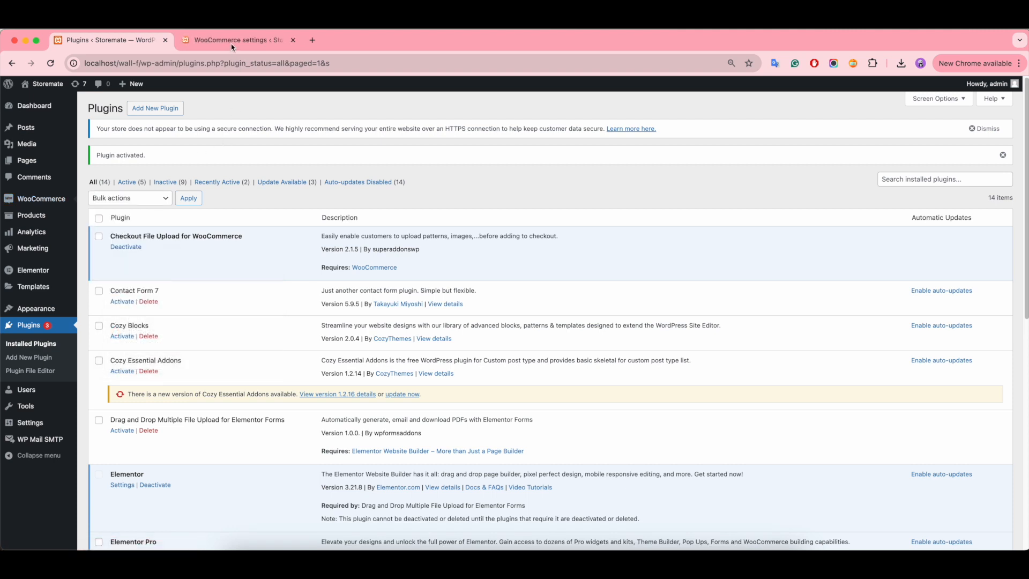
pyautogui.click(233, 39)
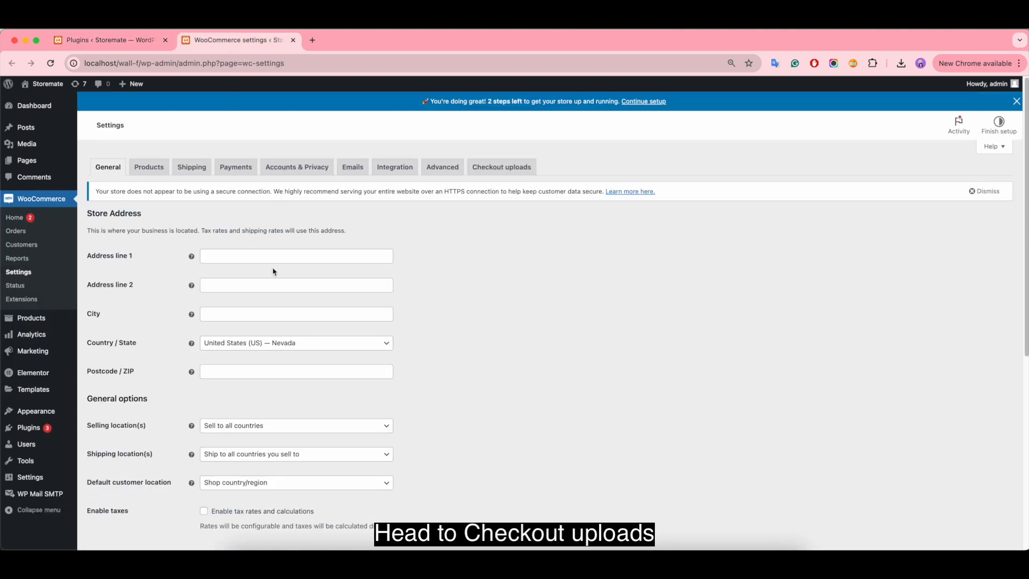
pyautogui.click(501, 167)
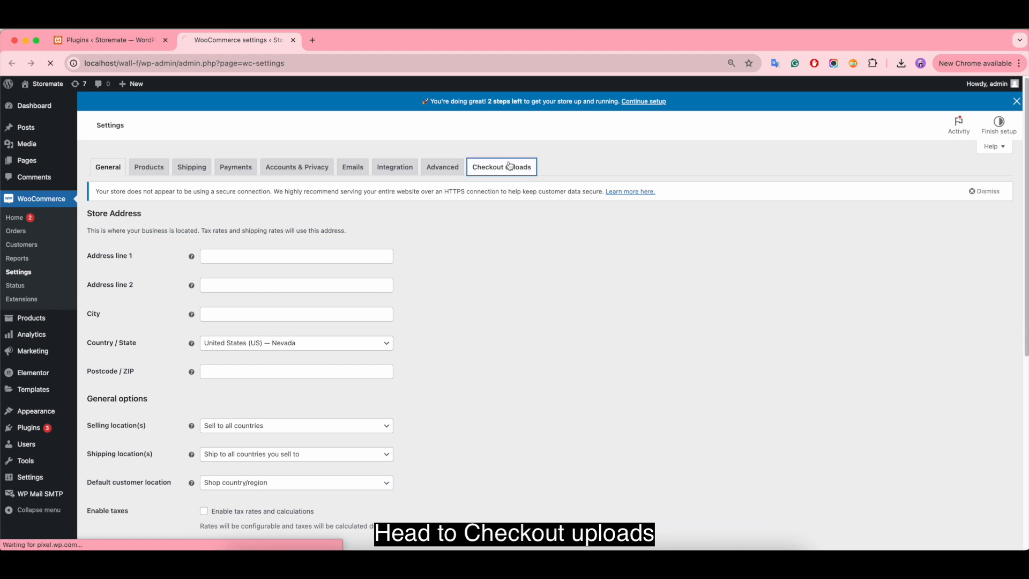
# - Make checkout upload optional, maximum size 20MB and max files 2
pyautogui.click(501, 167)
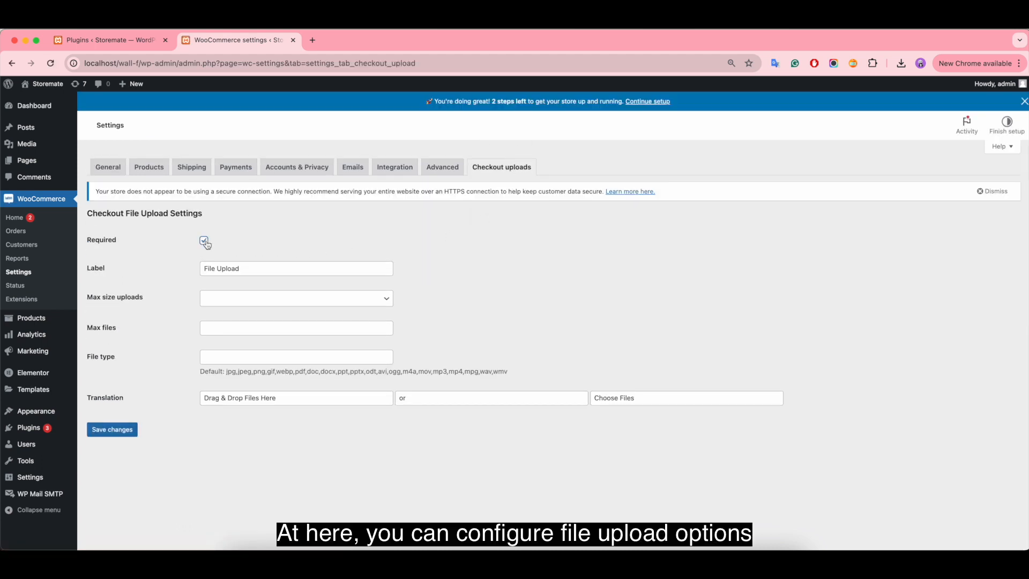
pyautogui.click(296, 268)
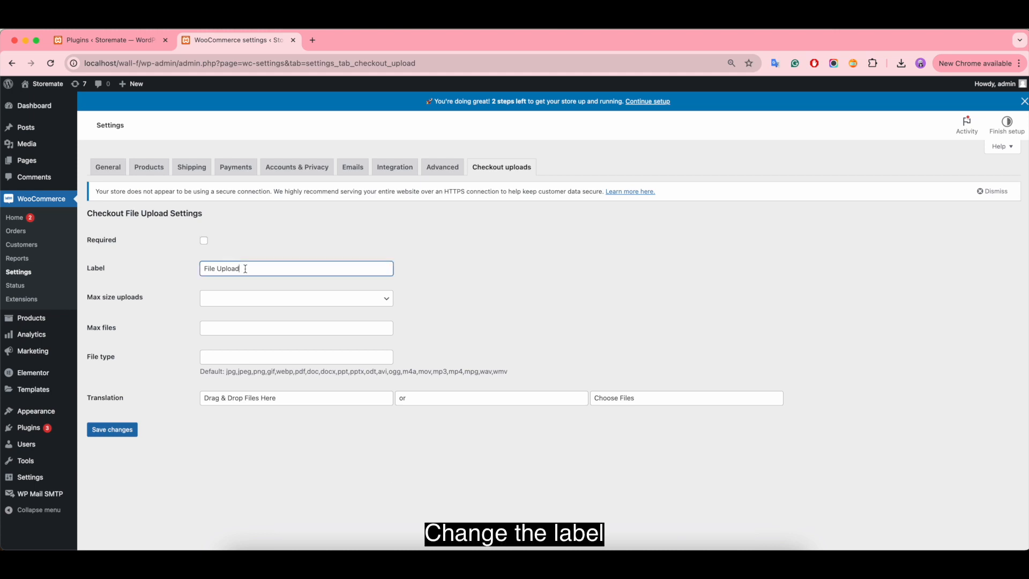
pyautogui.moveTo(230, 297)
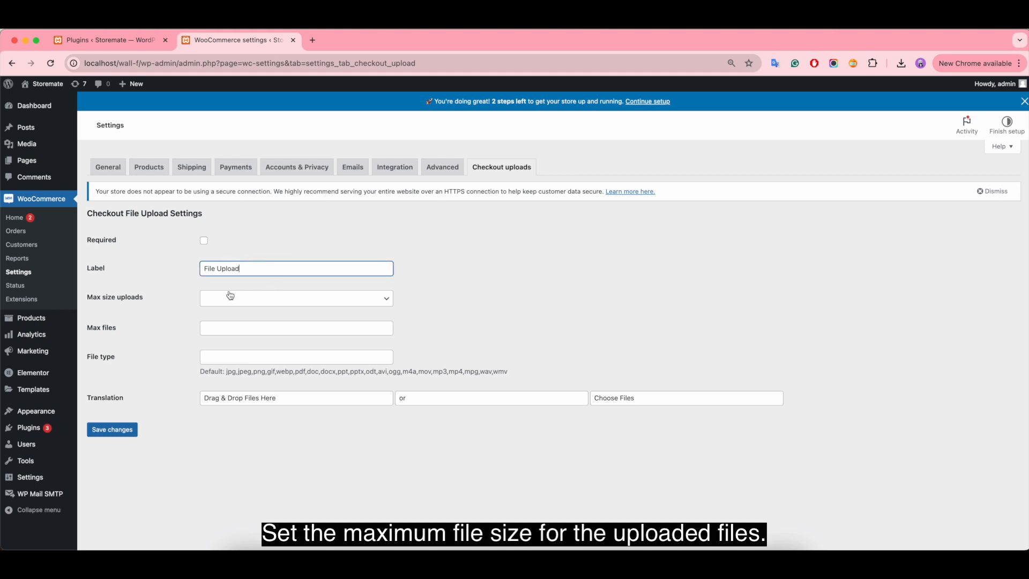
pyautogui.click(295, 298)
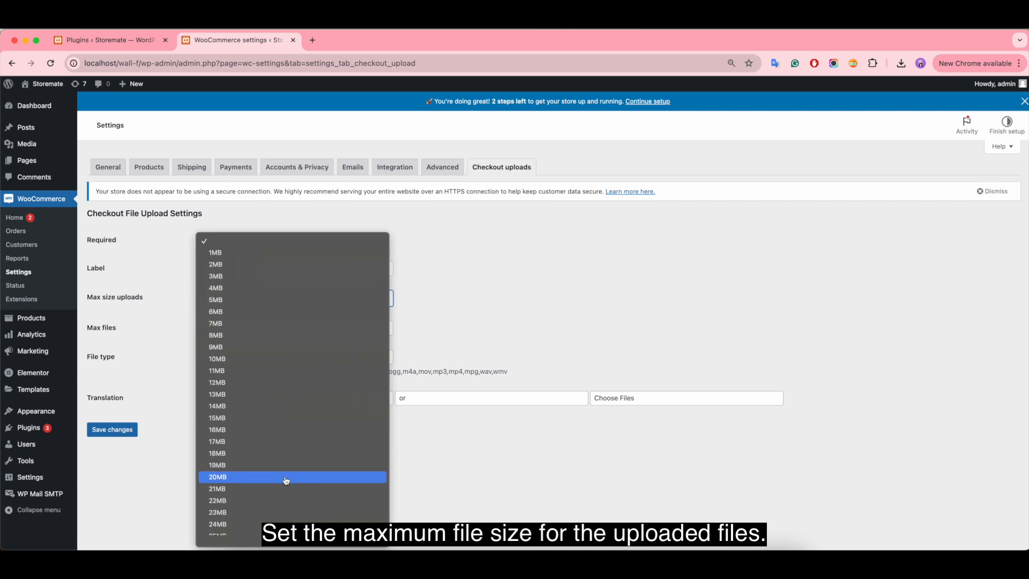
pyautogui.click(217, 476)
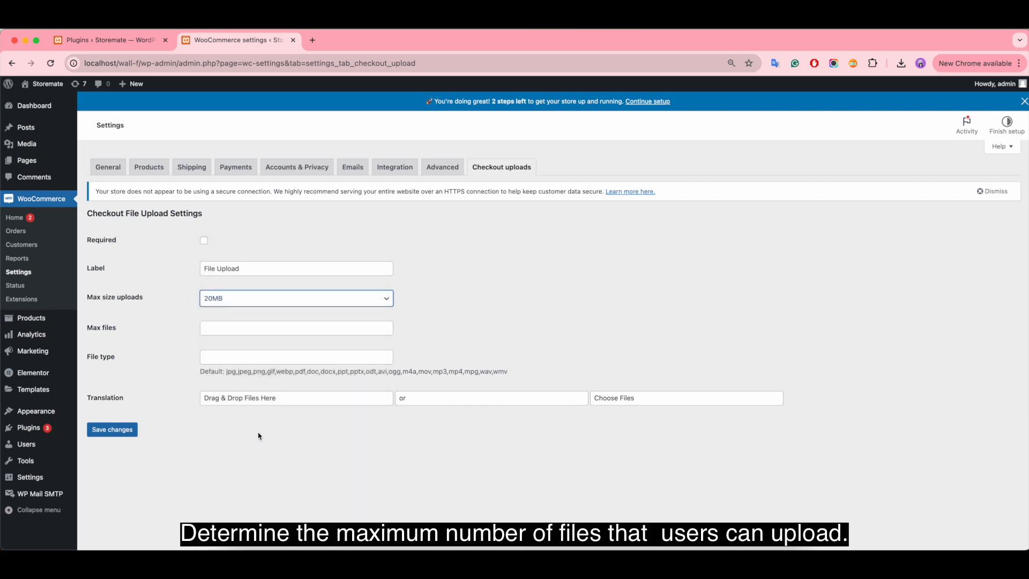
pyautogui.click(296, 328)
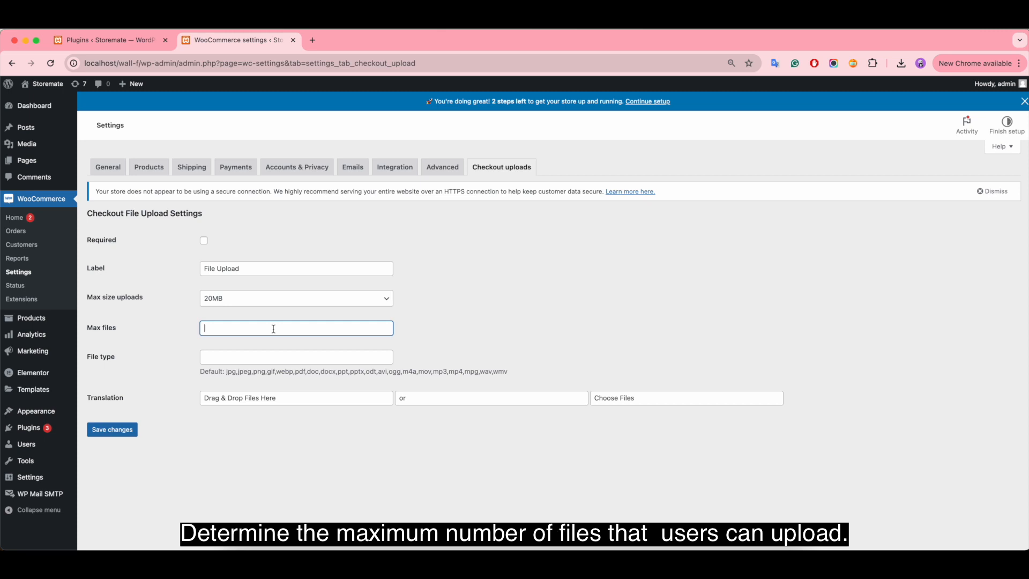
pyautogui.write('2')
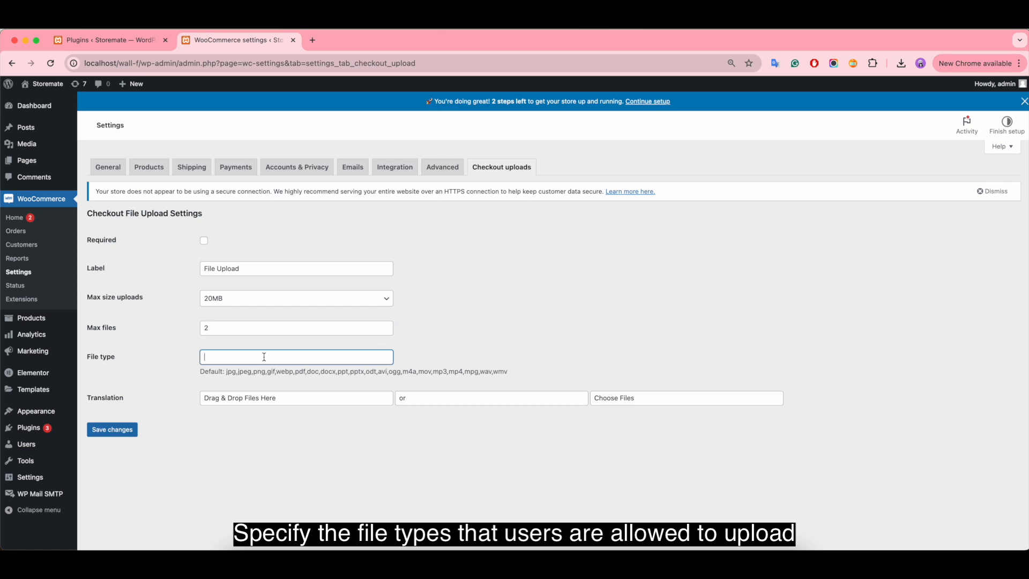
pyautogui.moveTo(202, 384)
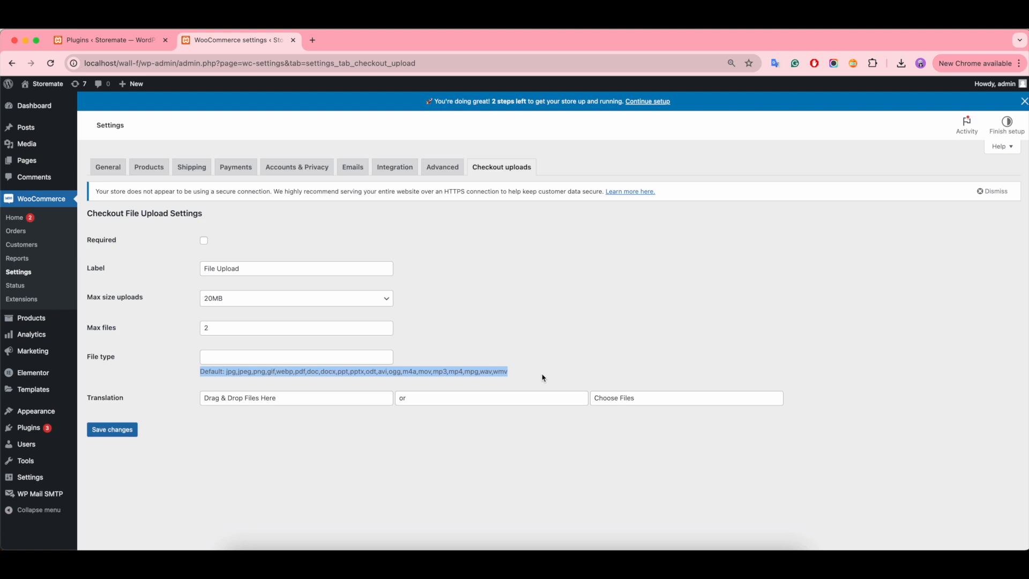
# - Restrict allowed file types to doc, pdf, png
pyautogui.click(296, 356)
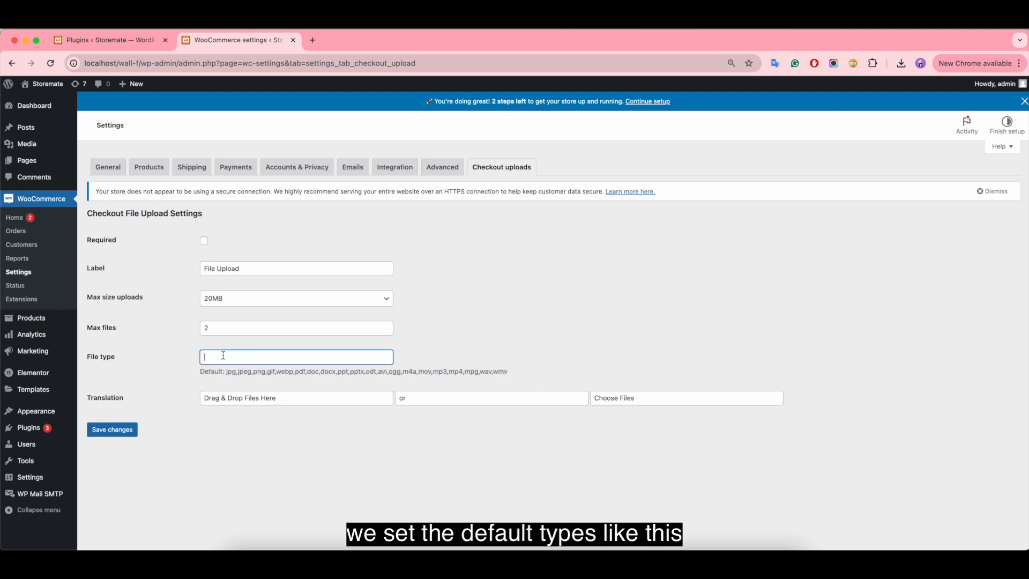
pyautogui.write('do')
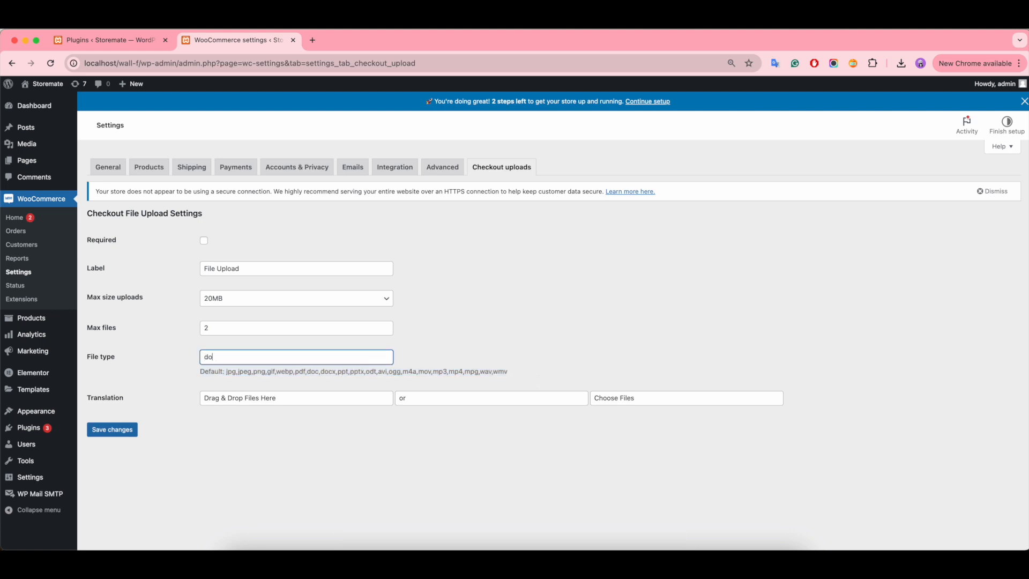
pyautogui.write('c, pdf,')
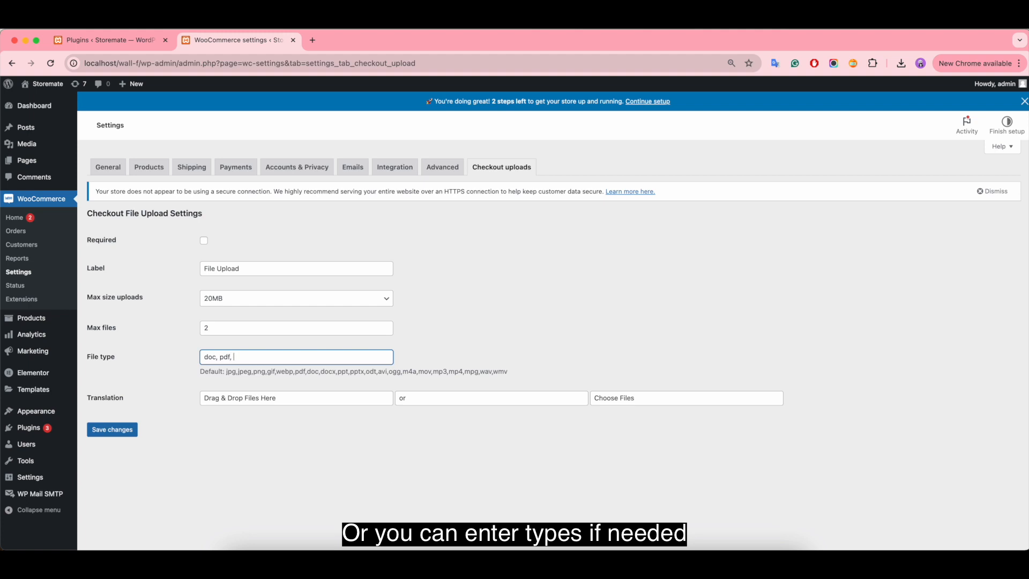
pyautogui.write('png')
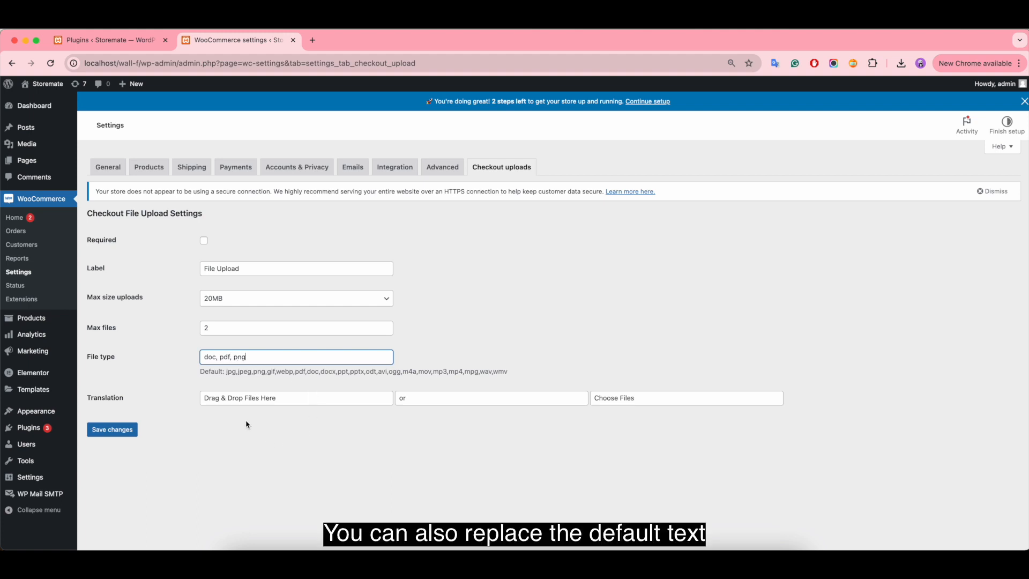
# - Reword the choose-files prompt to Browser Files and save the upload settings
pyautogui.click(296, 397)
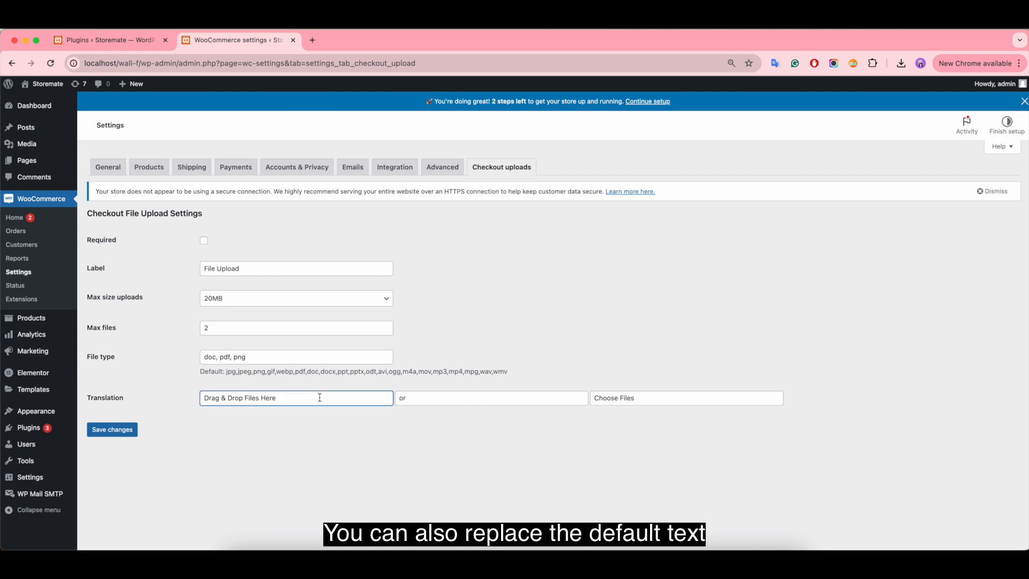
pyautogui.click(686, 397)
pyautogui.write('Browser')
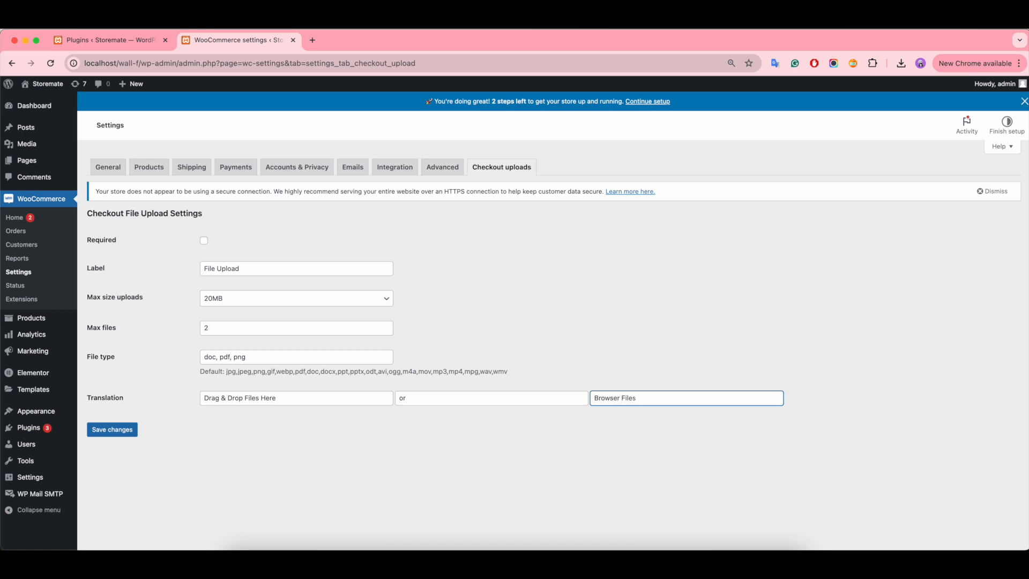
pyautogui.click(111, 429)
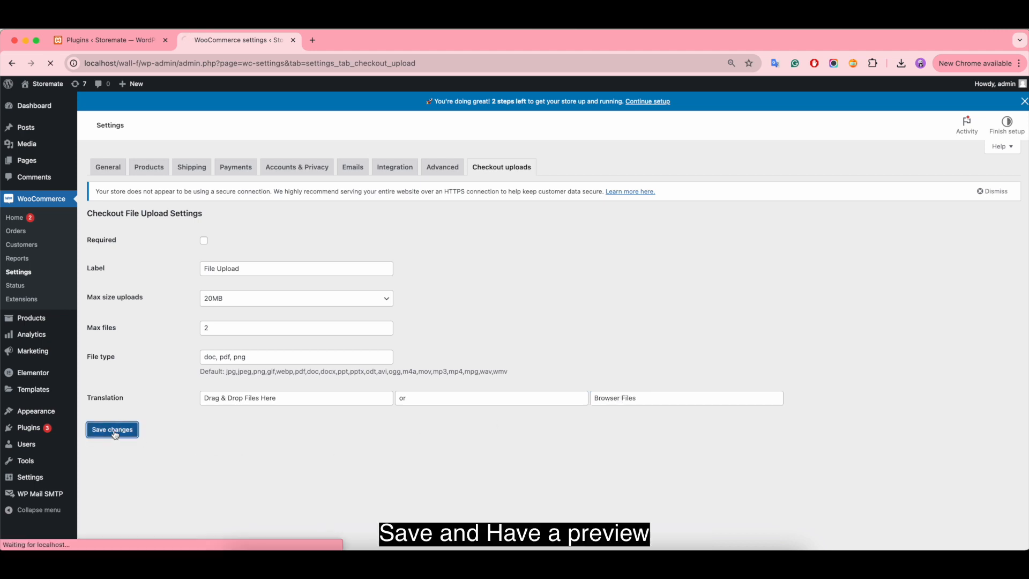
pyautogui.click(111, 429)
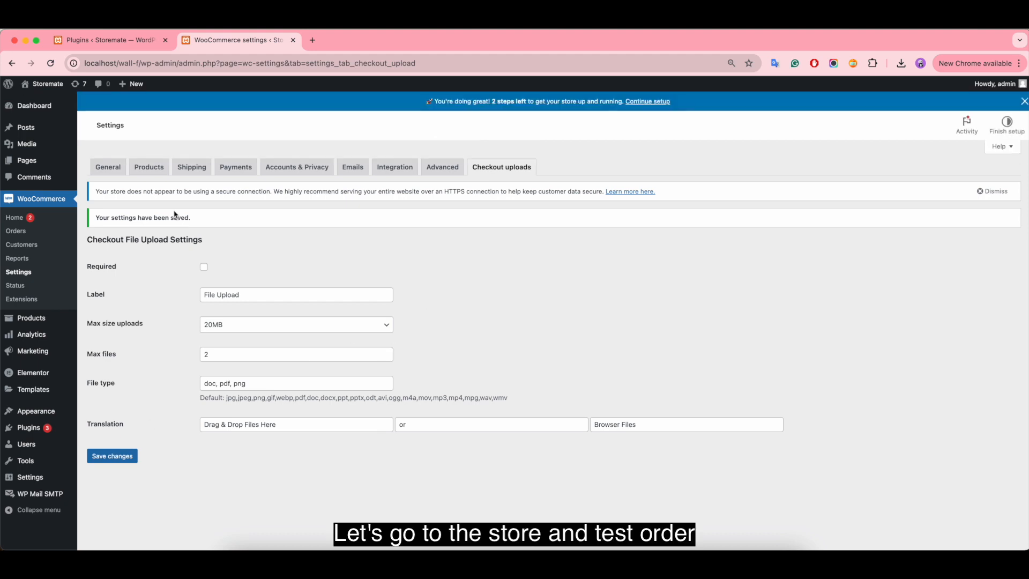
pyautogui.click(312, 40)
pyautogui.write('localhost/wall-f/shop/')
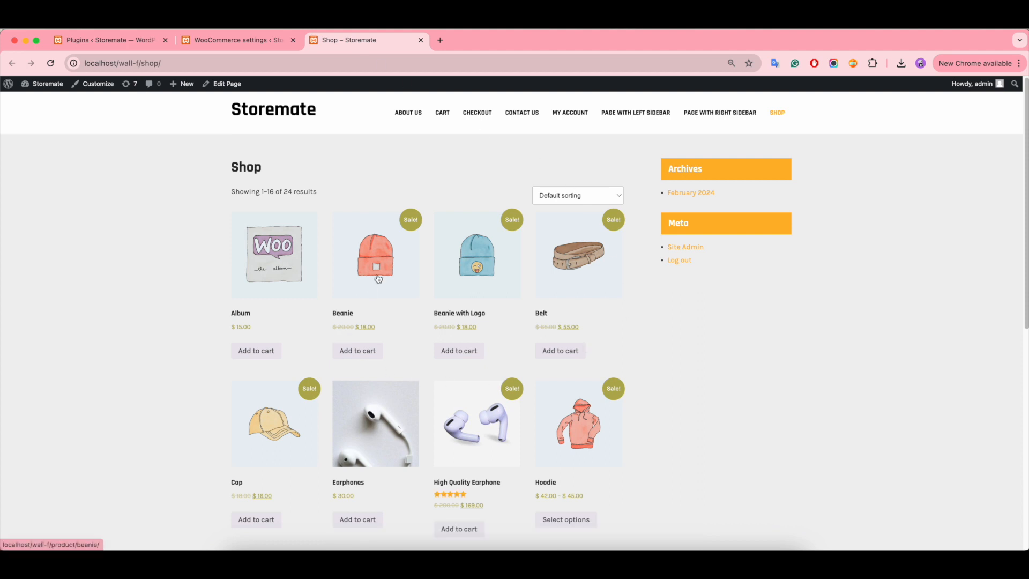
# - Add the Beanie to the cart and proceed to the checkout page
pyautogui.click(357, 351)
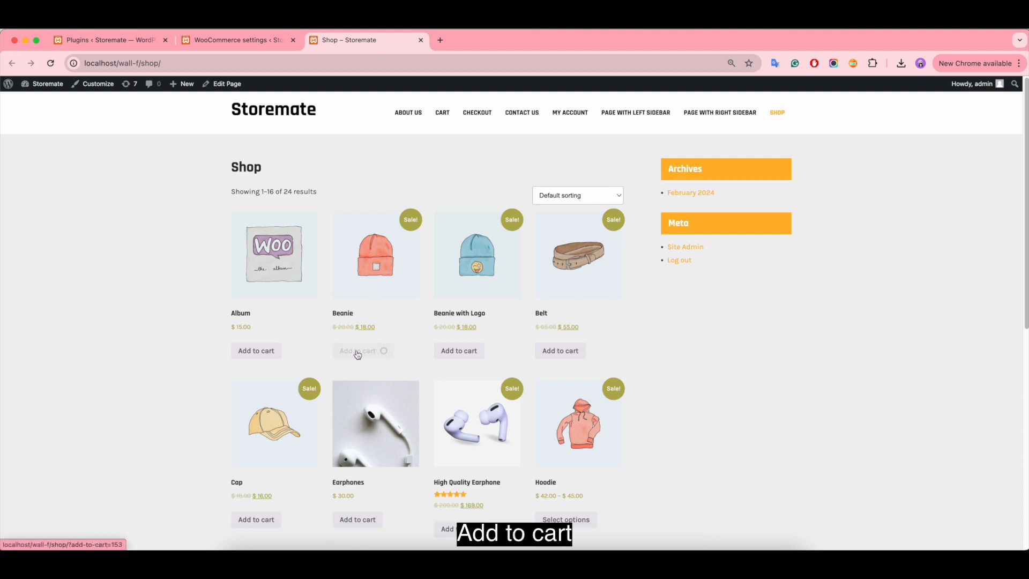
pyautogui.click(357, 351)
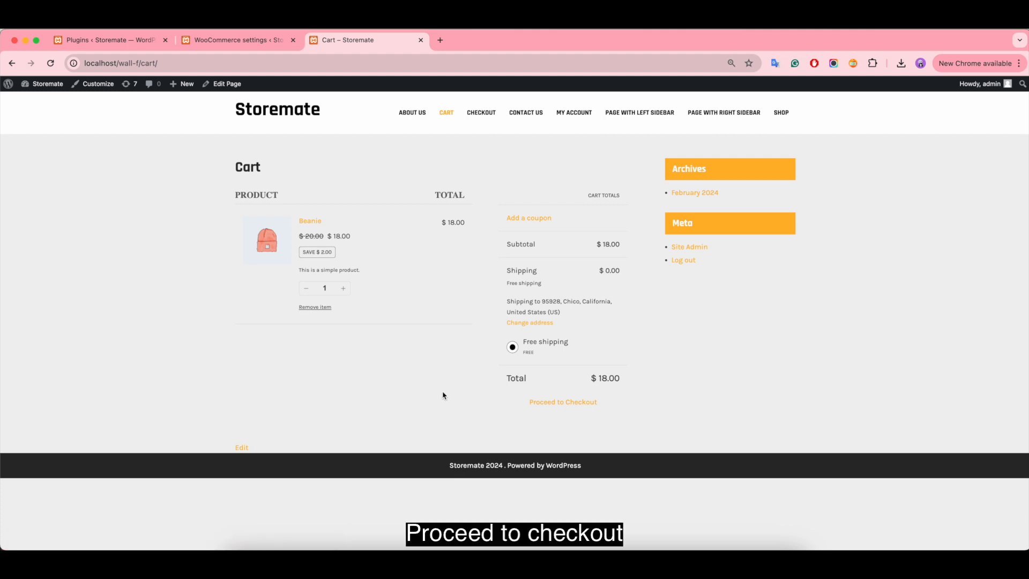
pyautogui.click(562, 402)
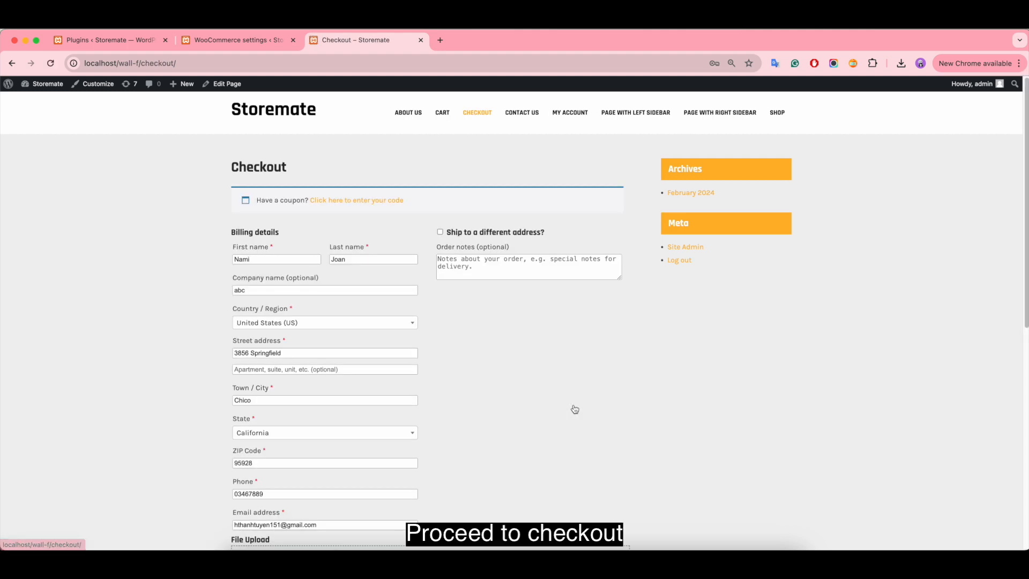
# - Upload woo-invoice.png and pdf_name.pdf from the Desktop to the checkout's File Upload area
pyautogui.scroll(-3)
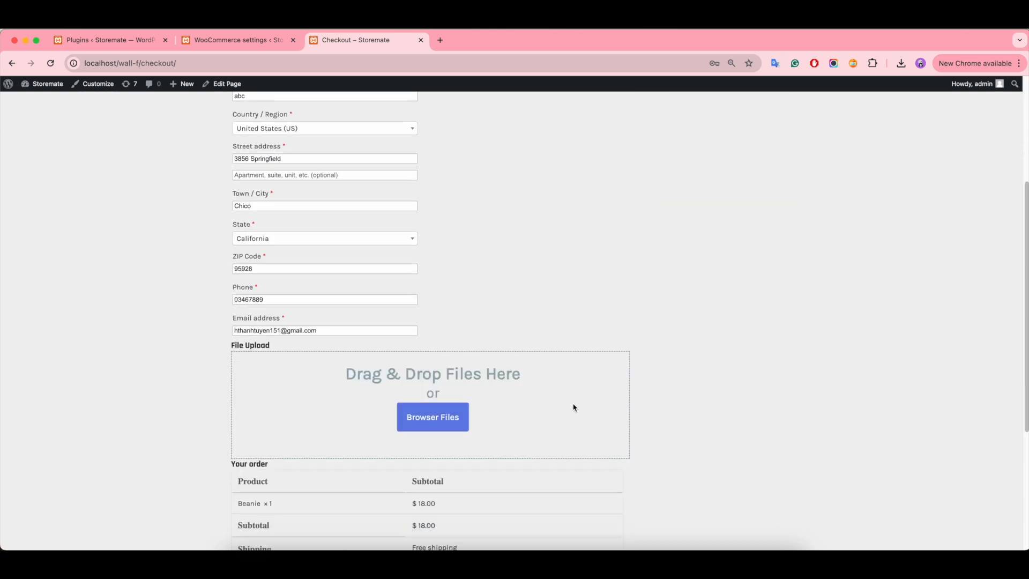
pyautogui.scroll(-3)
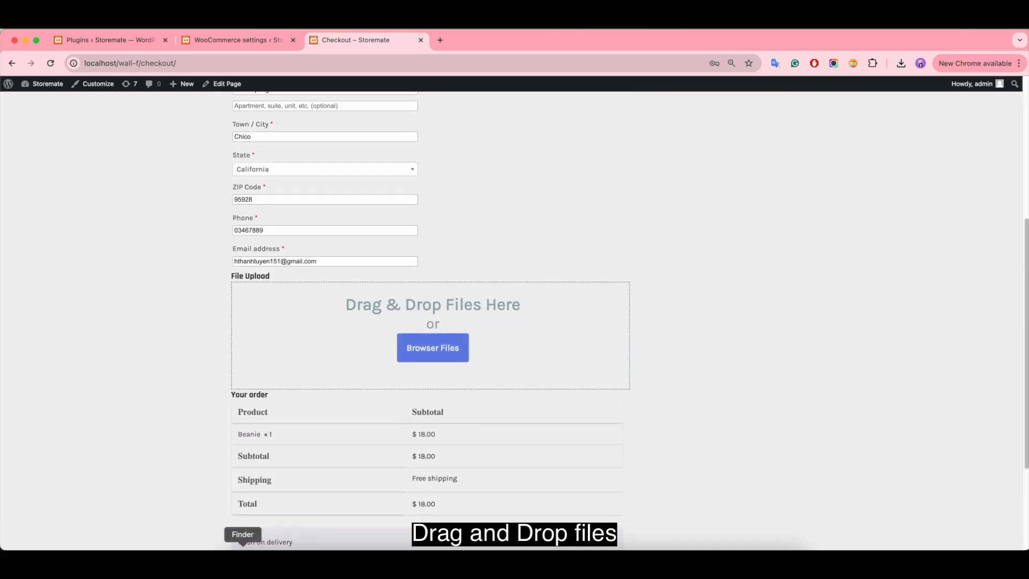
pyautogui.click(432, 348)
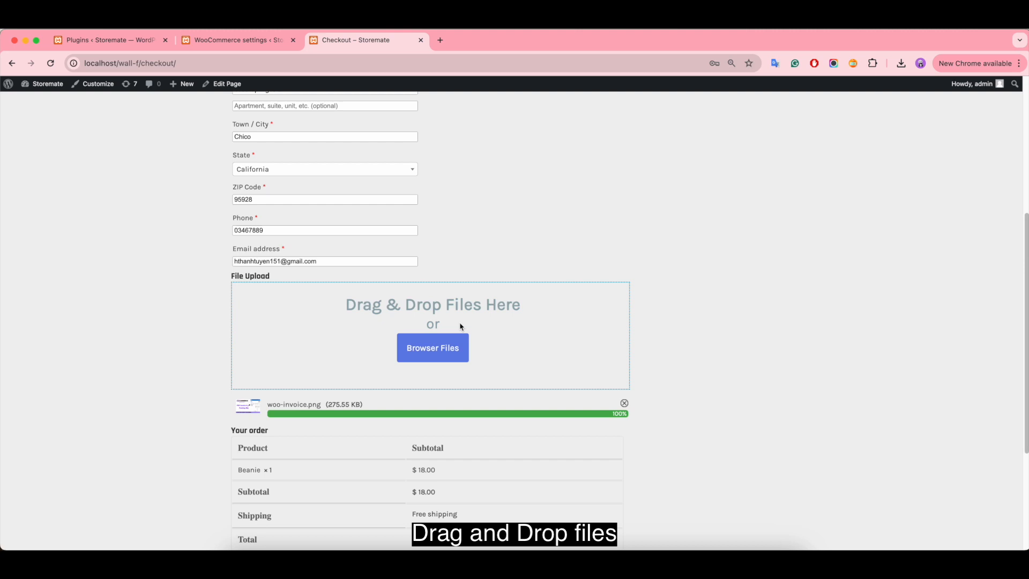
pyautogui.click(432, 347)
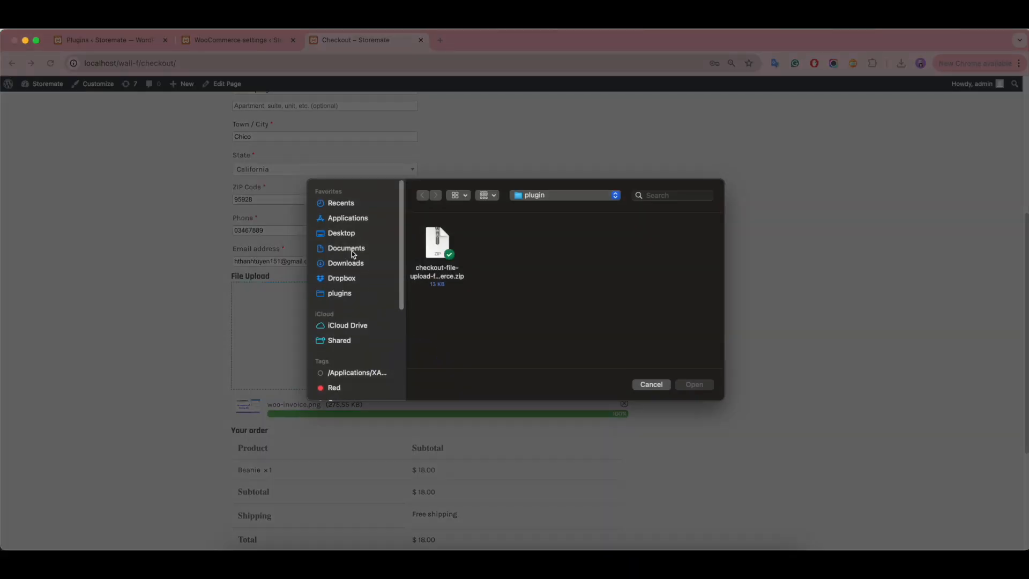
pyautogui.click(341, 233)
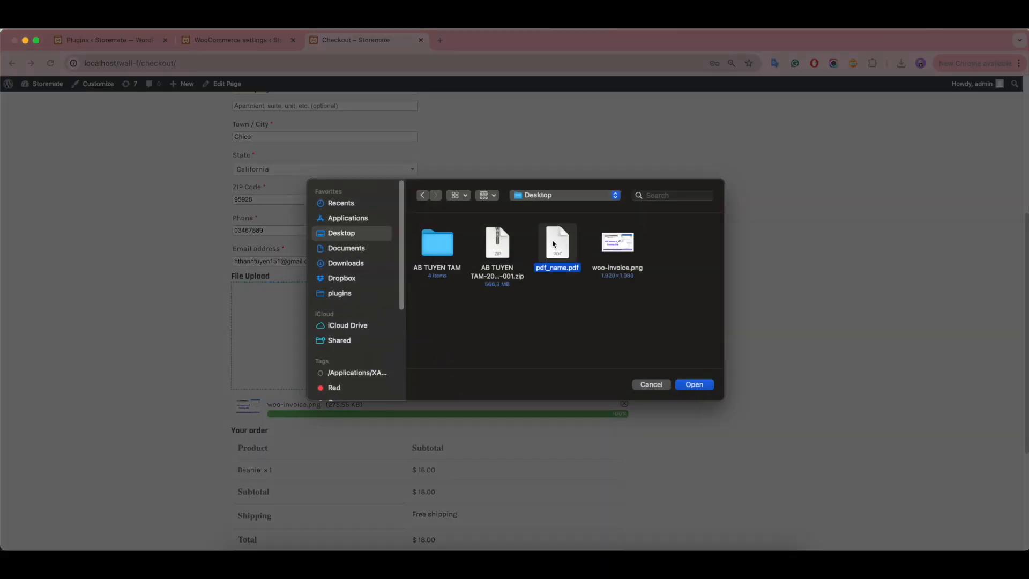
pyautogui.click(693, 384)
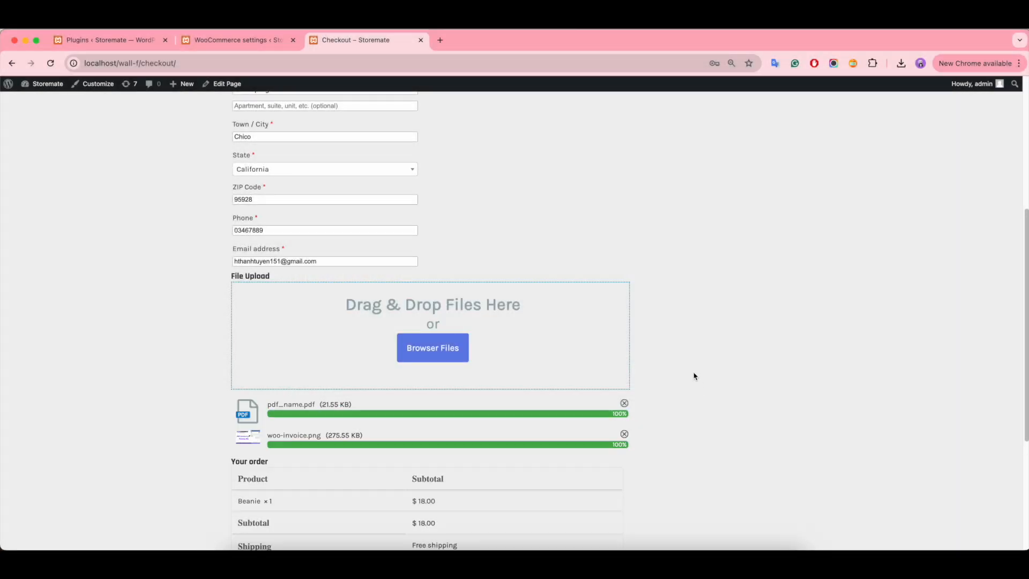
pyautogui.scroll(-3)
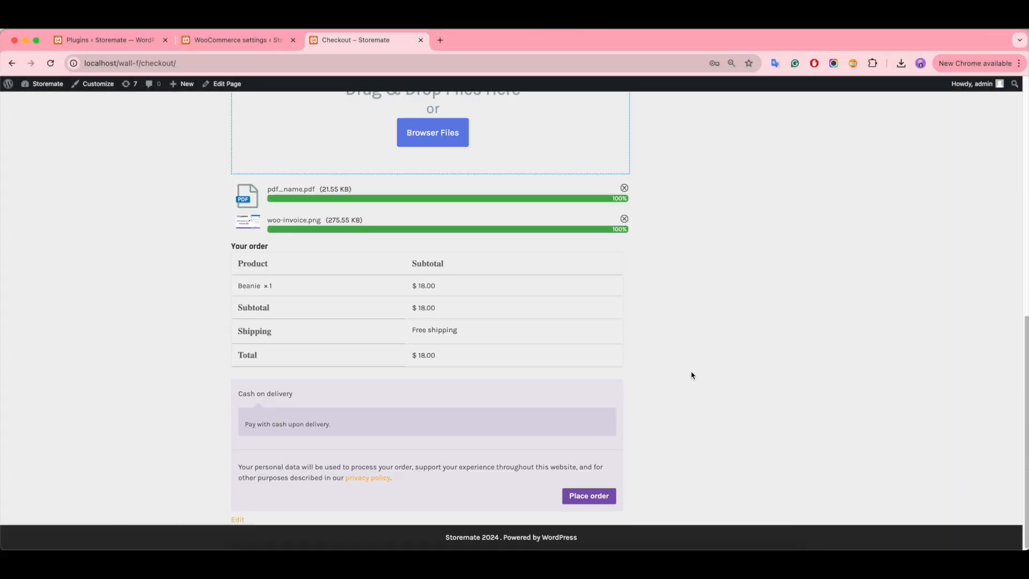
pyautogui.scroll(3)
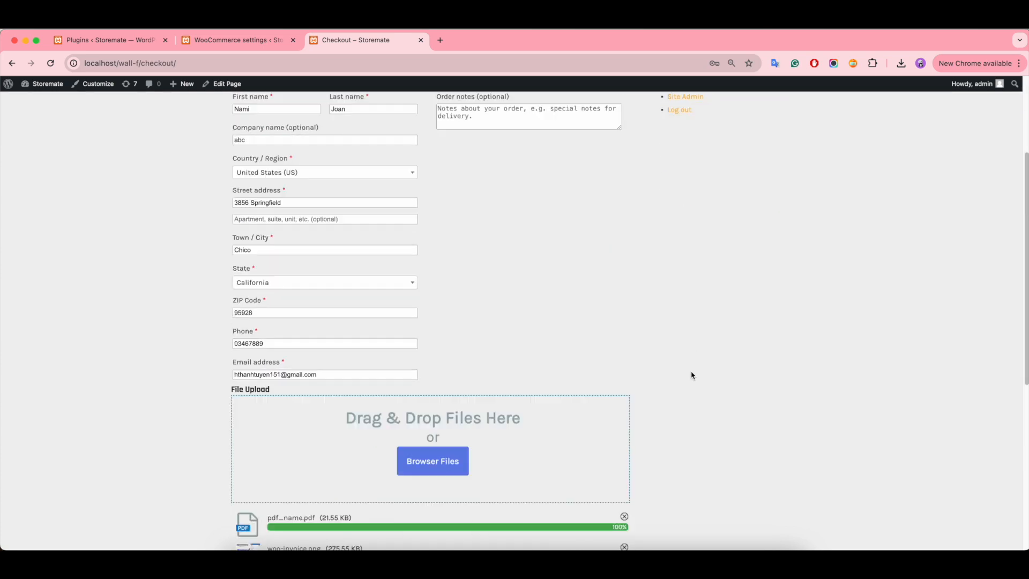
pyautogui.scroll(-3)
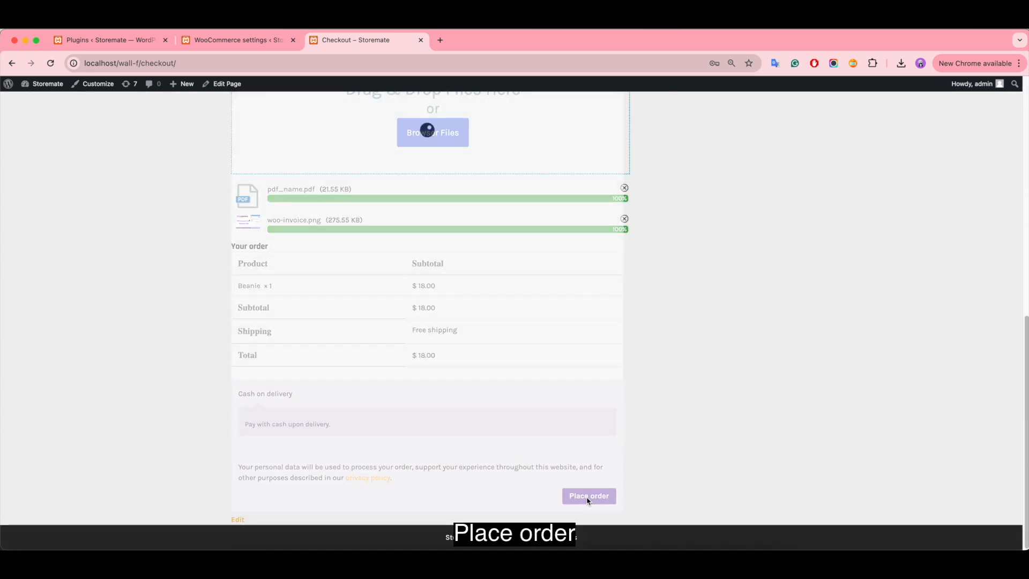
# - Place order #236 and view the uploaded PDF from its confirmation page
pyautogui.click(588, 496)
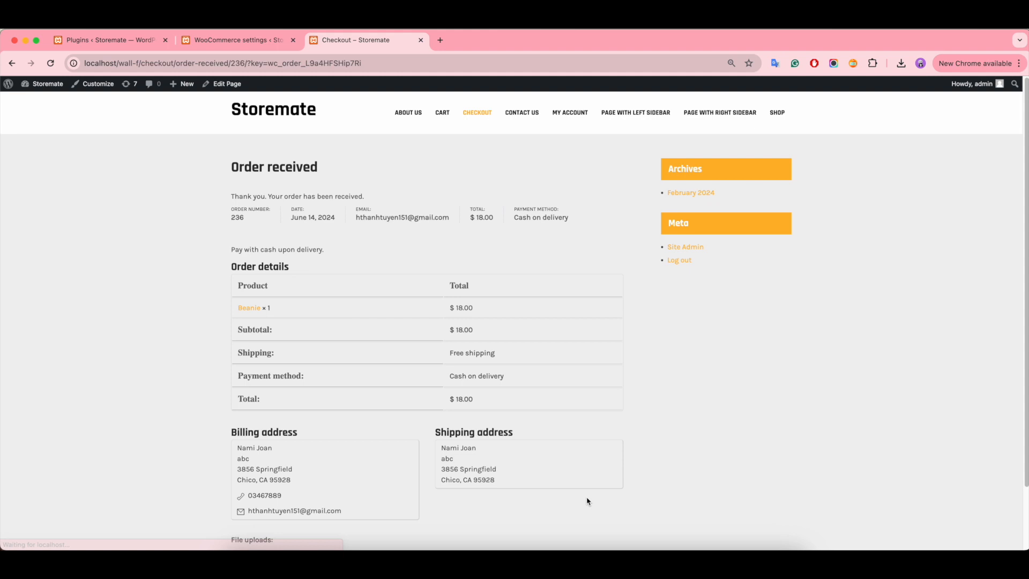
pyautogui.scroll(-3)
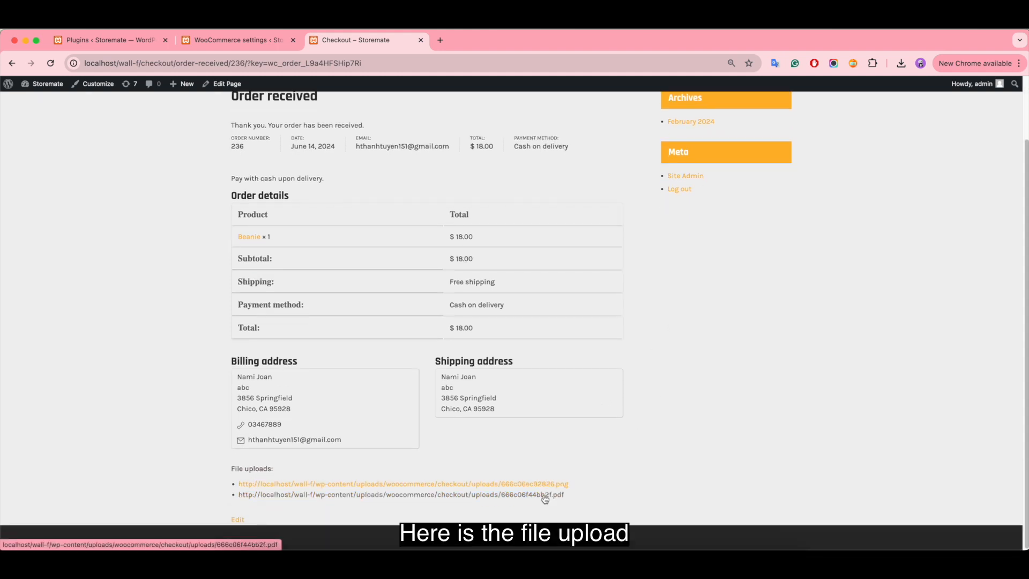
pyautogui.click(902, 64)
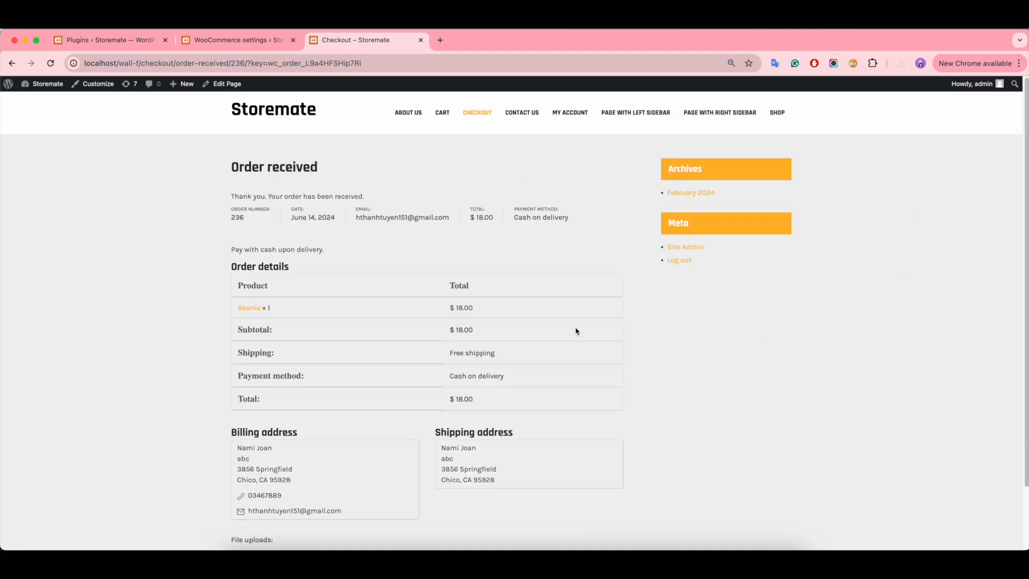
pyautogui.moveTo(445, 163)
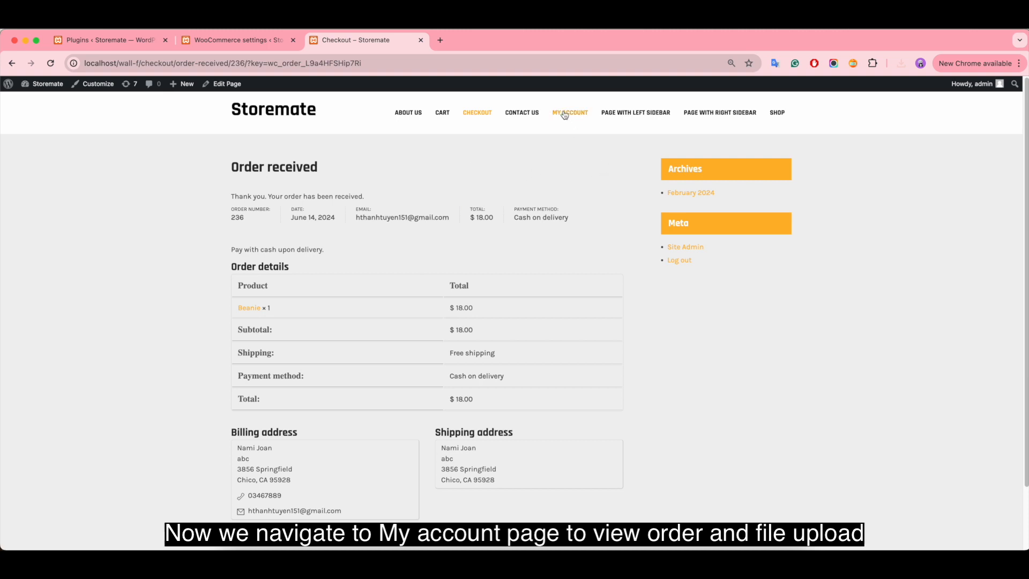
# - View order #236 from the My account orders list
pyautogui.click(569, 112)
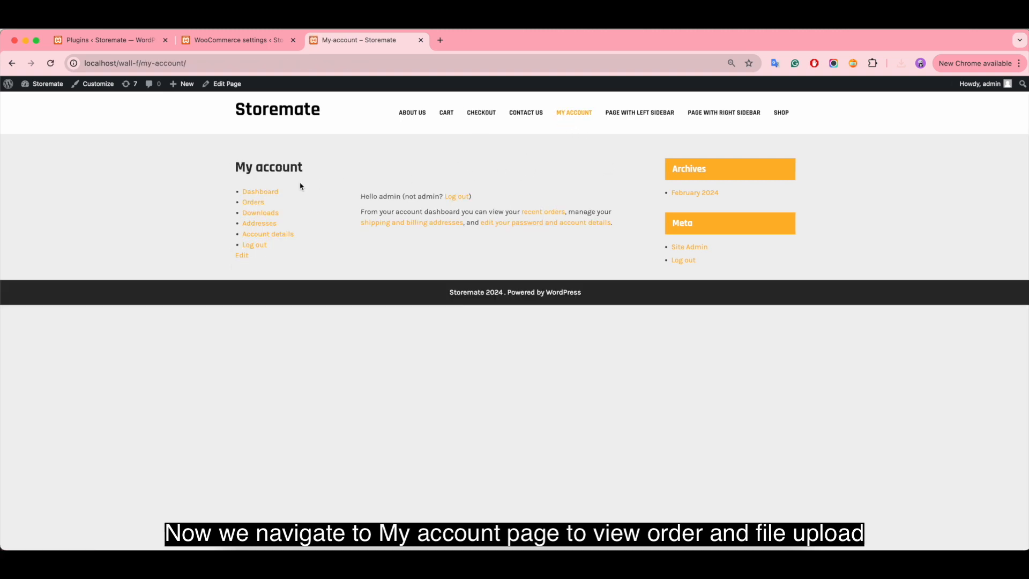
pyautogui.click(253, 201)
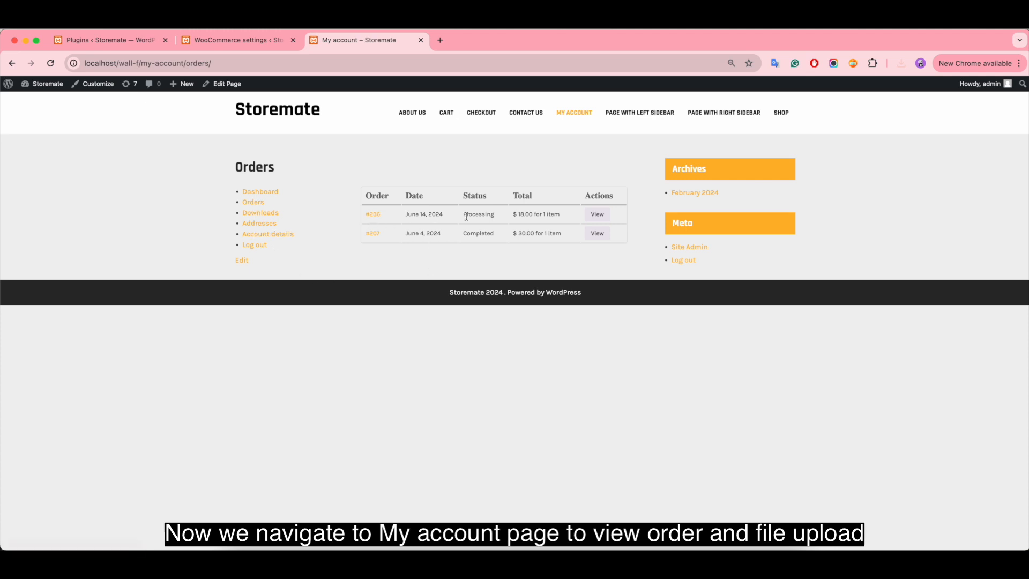
pyautogui.click(597, 215)
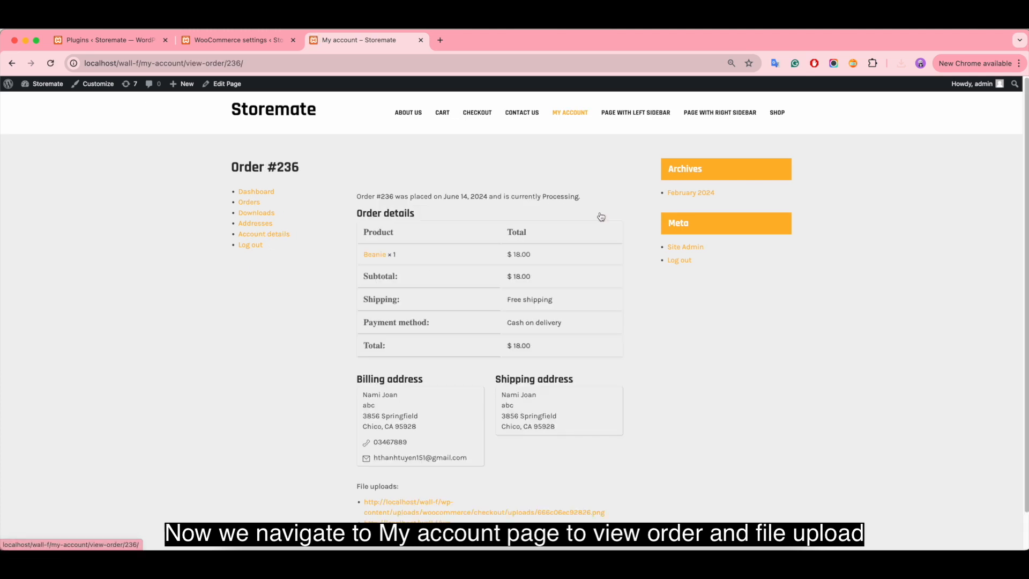
pyautogui.scroll(-3)
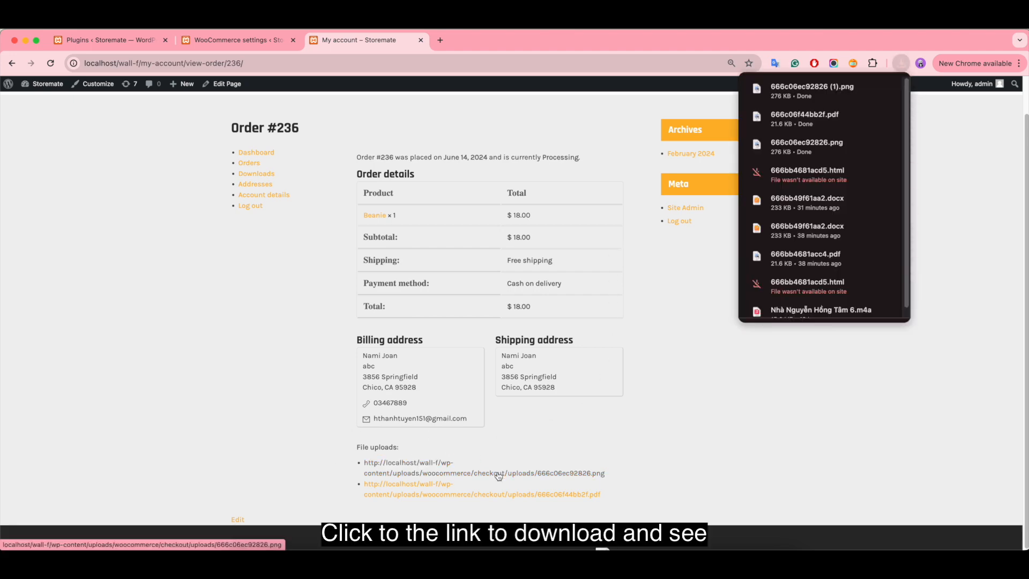
# - Download the order's uploaded PNG and PDF files from its File uploads links
pyautogui.click(806, 90)
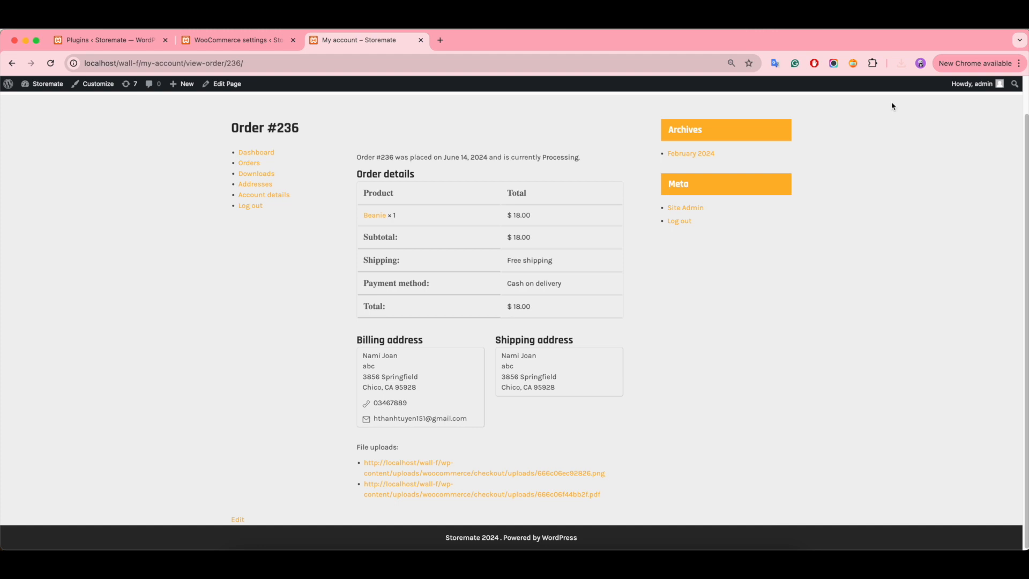
pyautogui.click(900, 63)
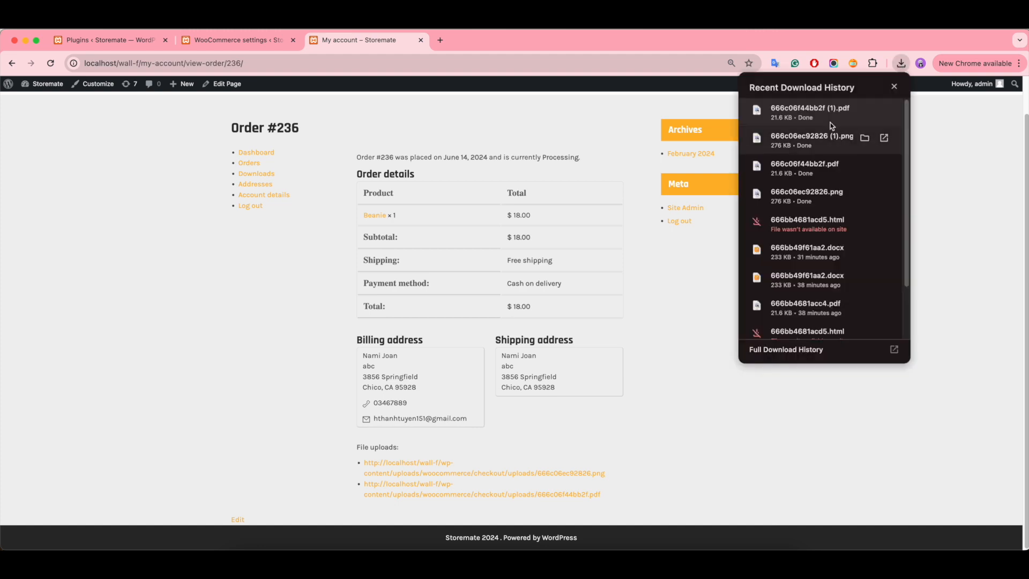
pyautogui.click(893, 85)
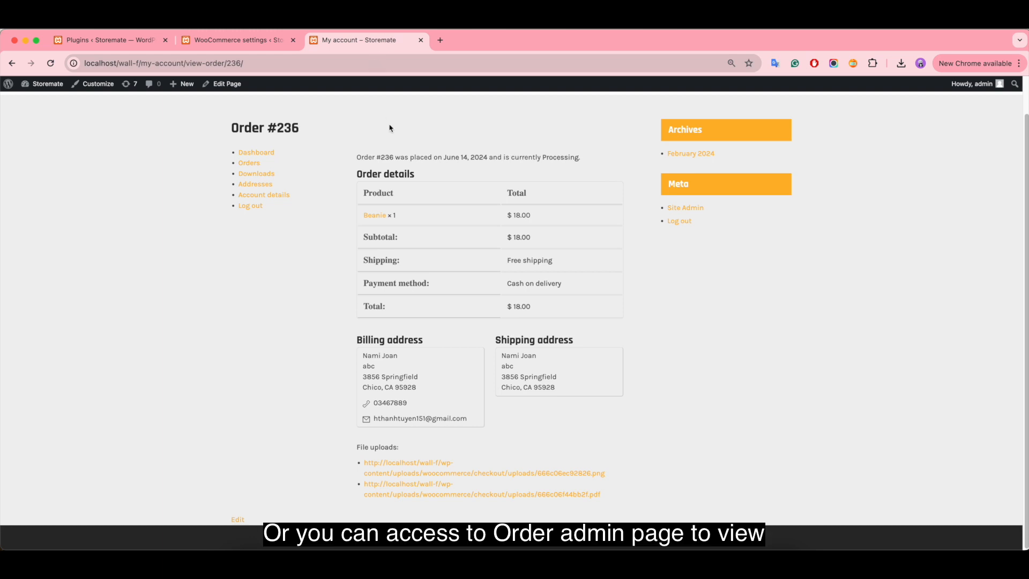
# - Return to the admin tab and open order #236 from the WooCommerce Orders list
pyautogui.click(236, 40)
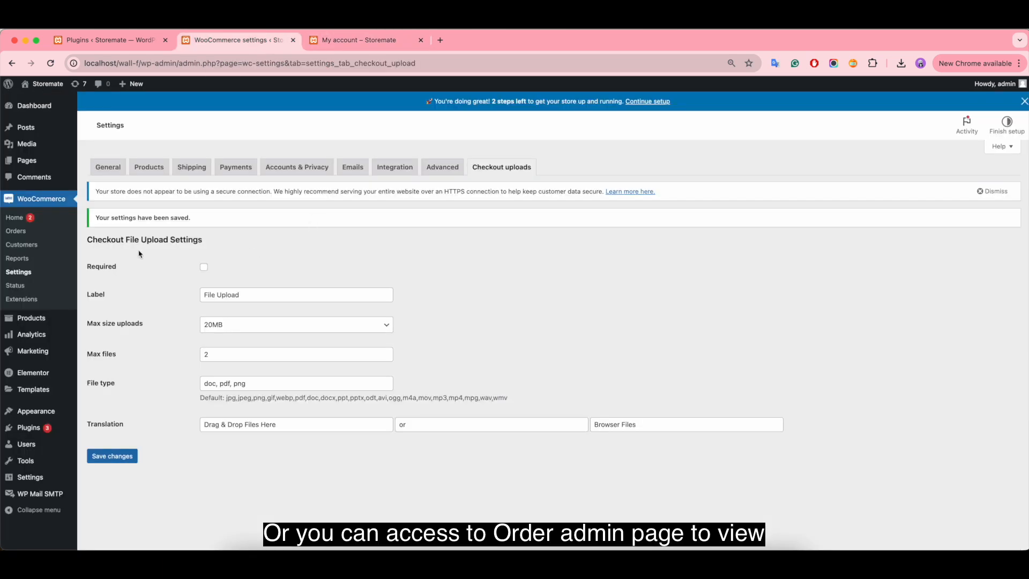
pyautogui.moveTo(16, 230)
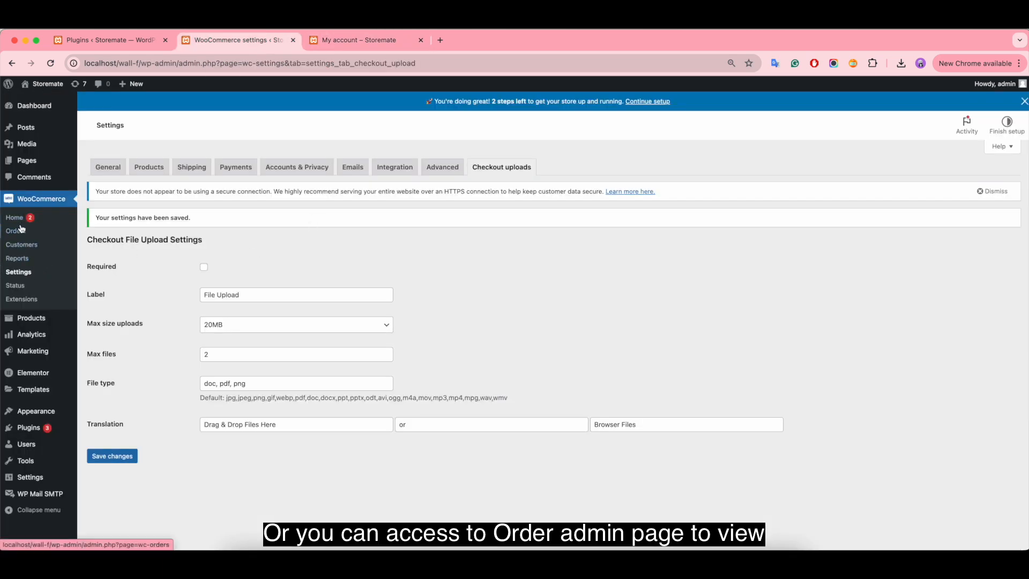
pyautogui.click(13, 232)
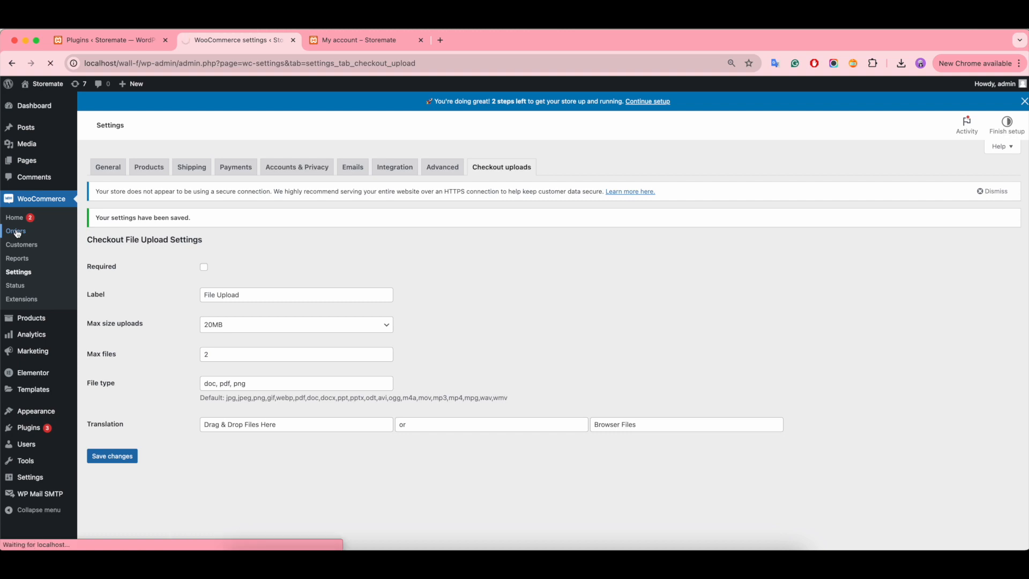
pyautogui.click(15, 231)
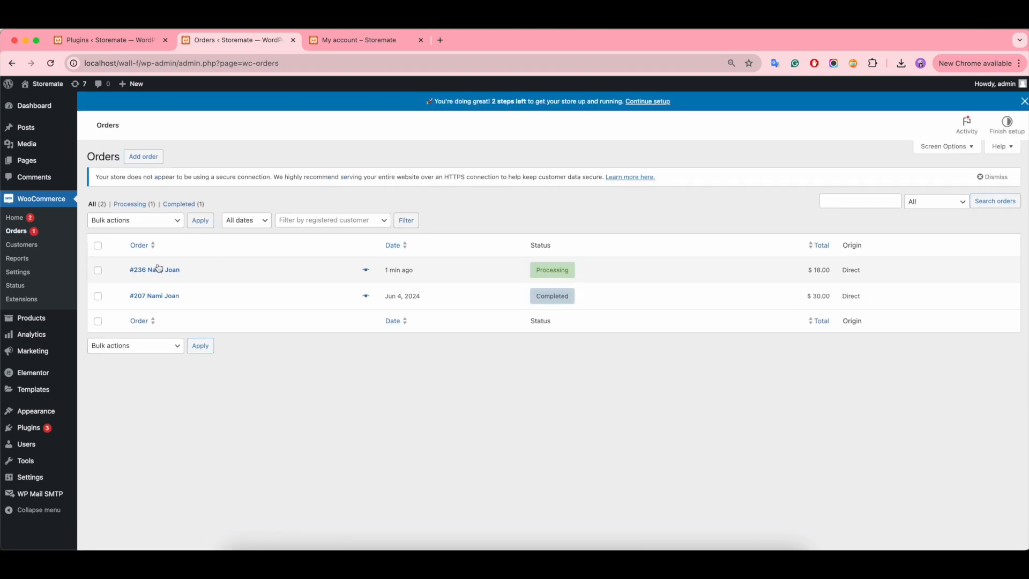
pyautogui.click(154, 269)
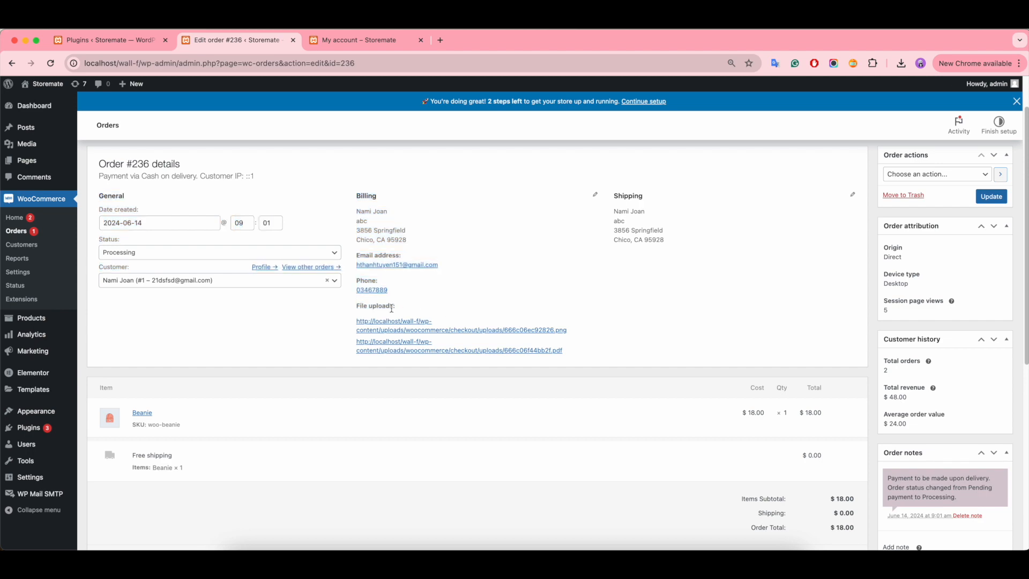
# - Download the uploaded PNG, view the uploaded PDF in a new tab, then return to order #236
pyautogui.click(461, 325)
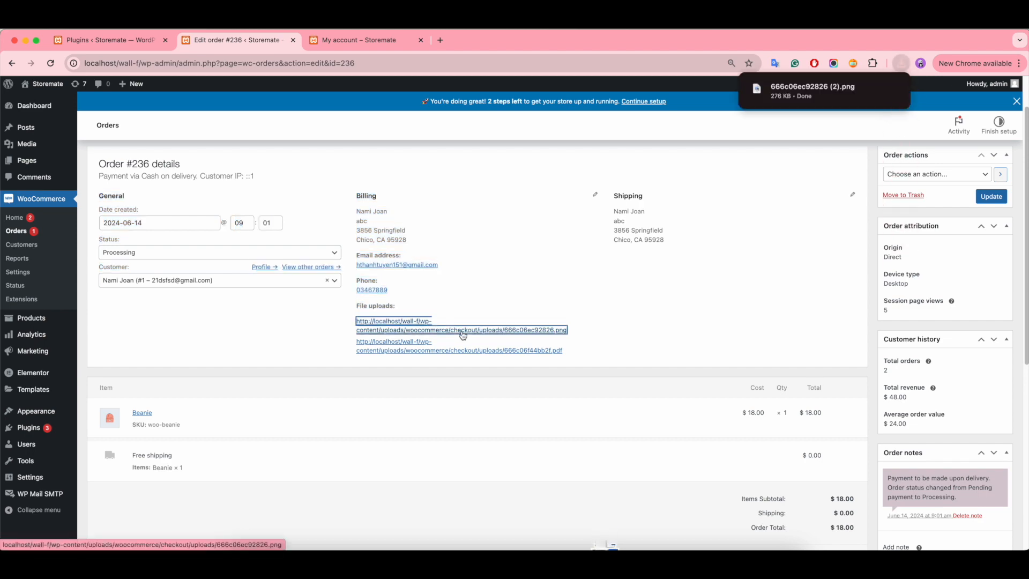
pyautogui.click(811, 86)
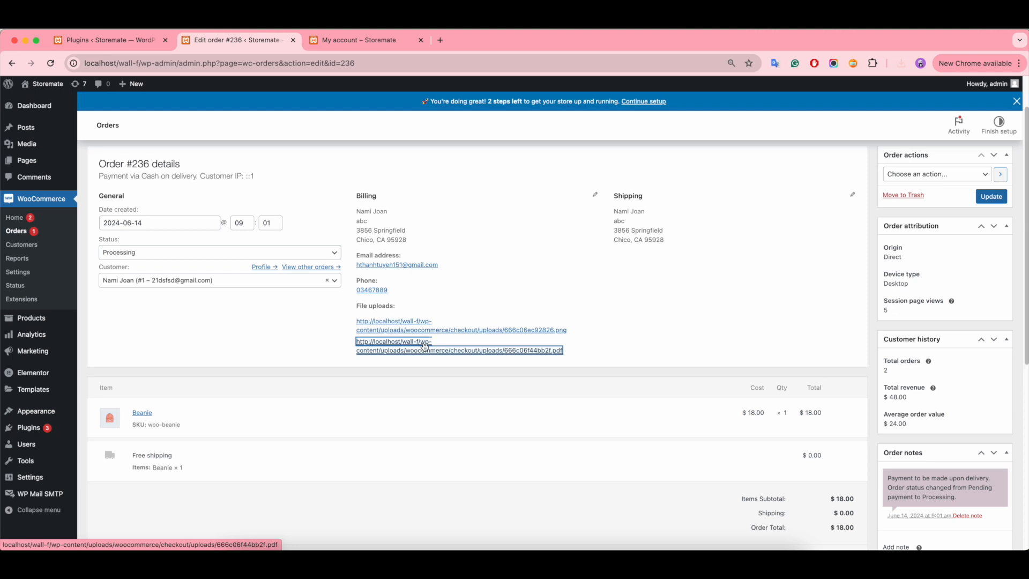
pyautogui.click(901, 63)
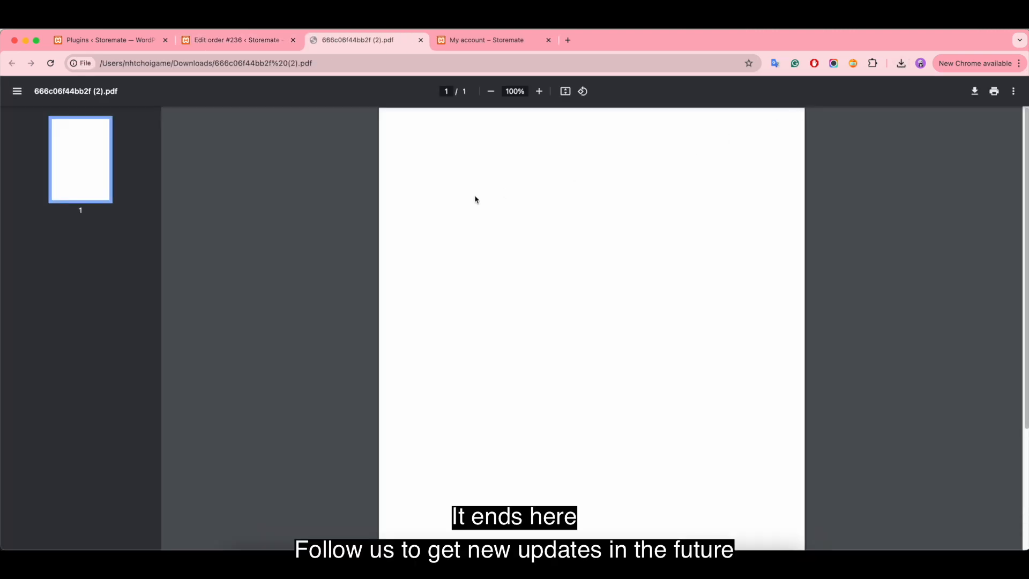
pyautogui.click(232, 39)
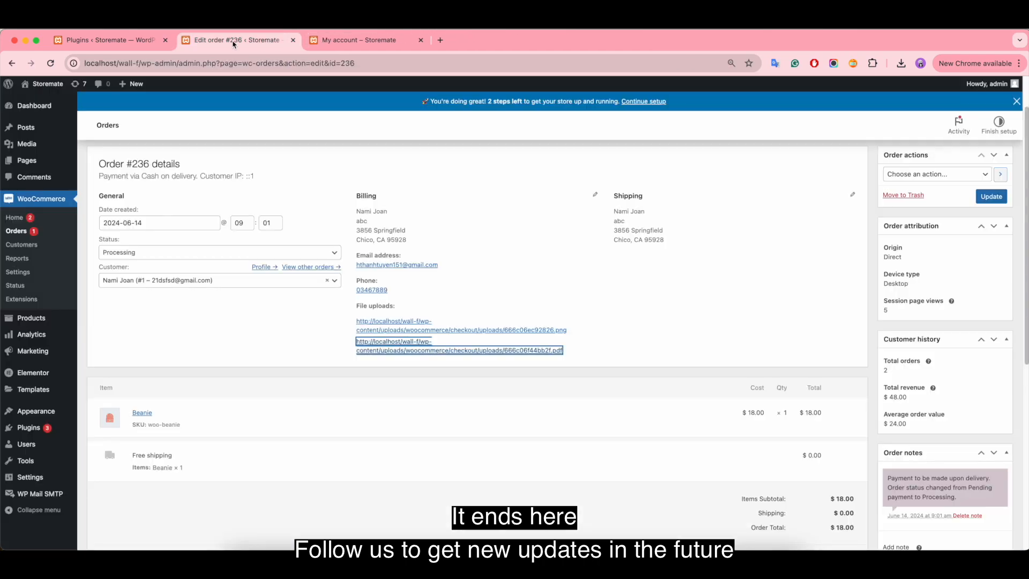